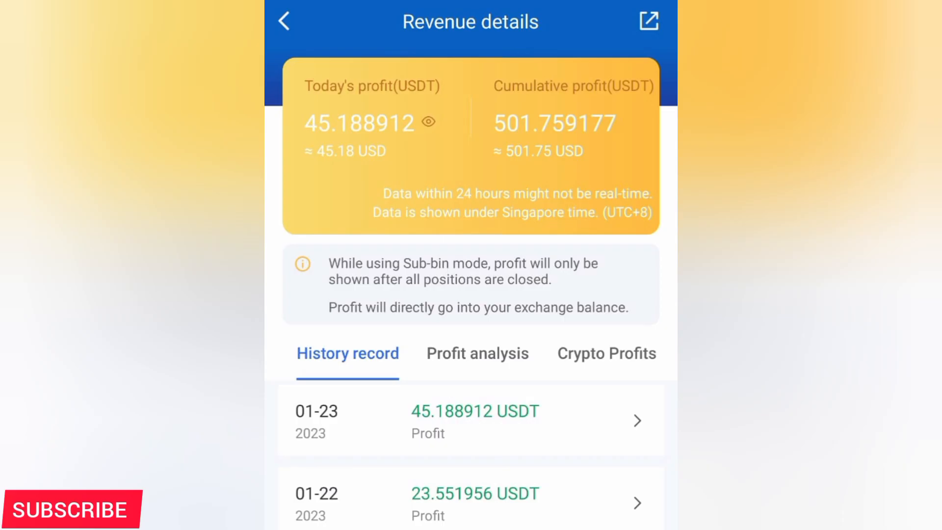
Step: Scroll down the Revenue details History record list of daily and cumulative USDT profits
scroll("down", 3)
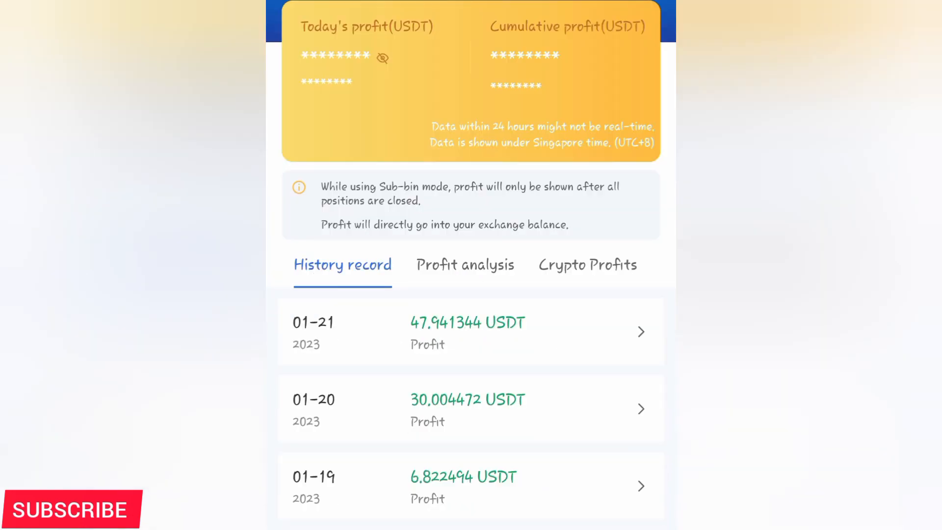
scroll("down", 3)
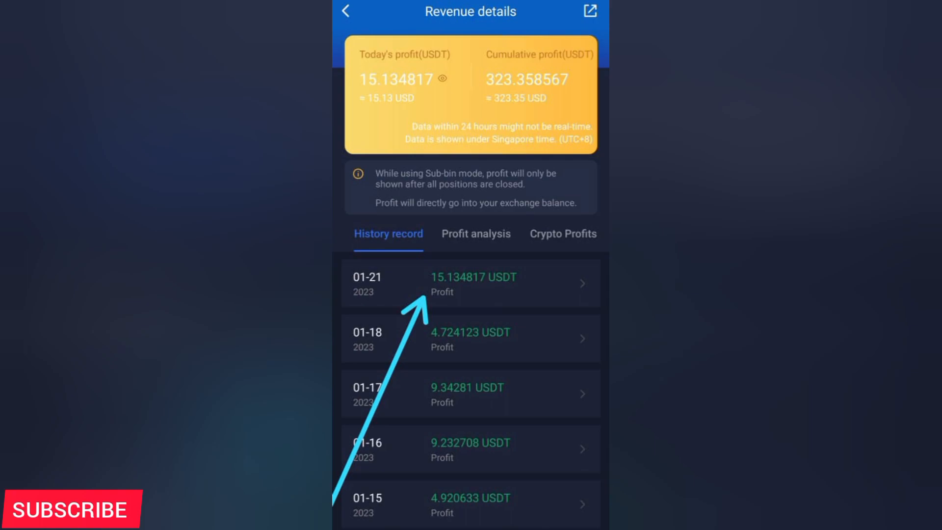
scroll("down", 3)
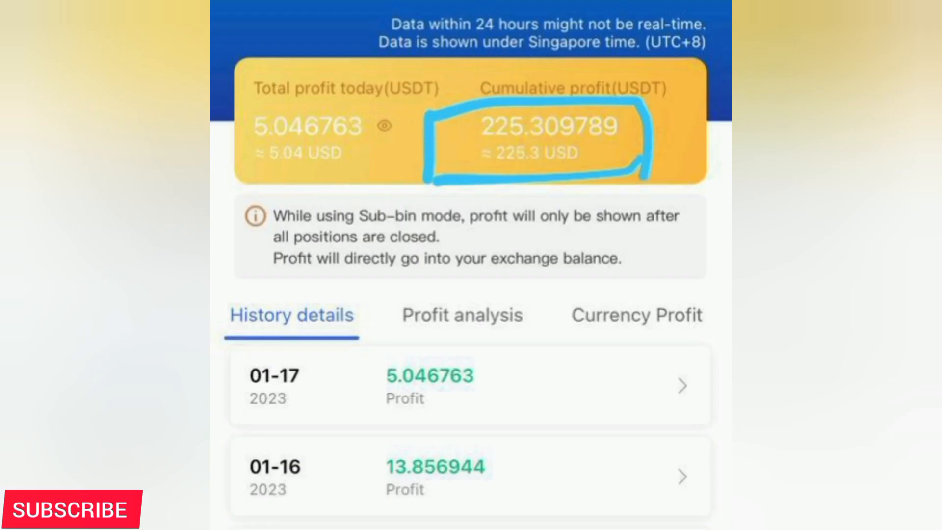
scroll("down", 3)
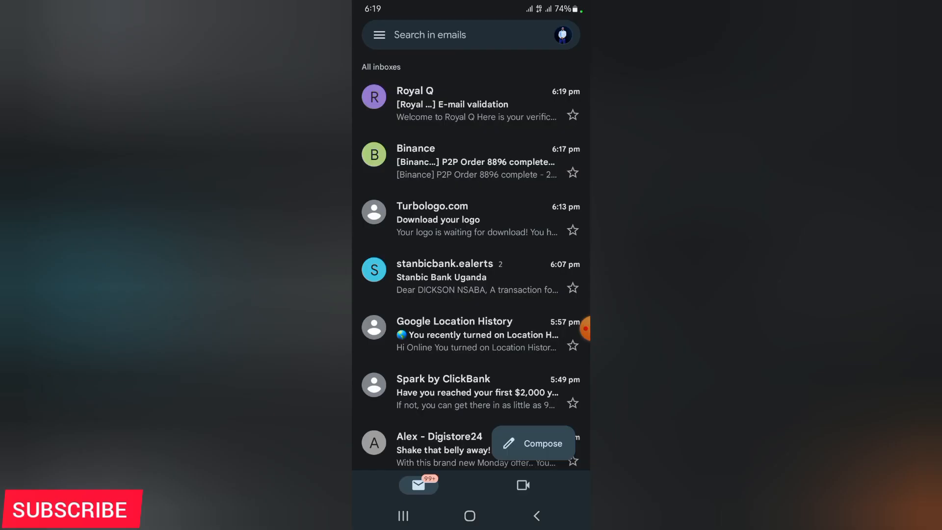
Step: Open the Royal Q E-mail validation message and select its verification code to copy
left_click(468, 104)
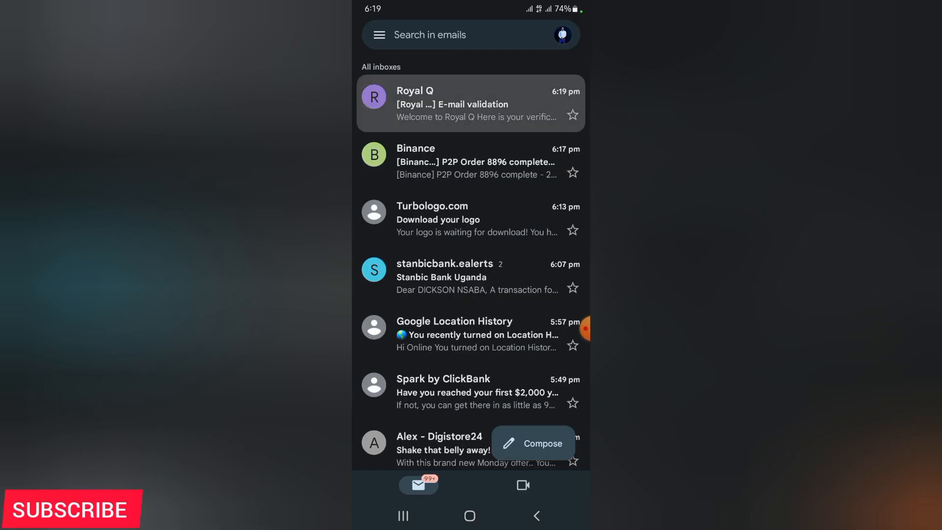
left_click(470, 103)
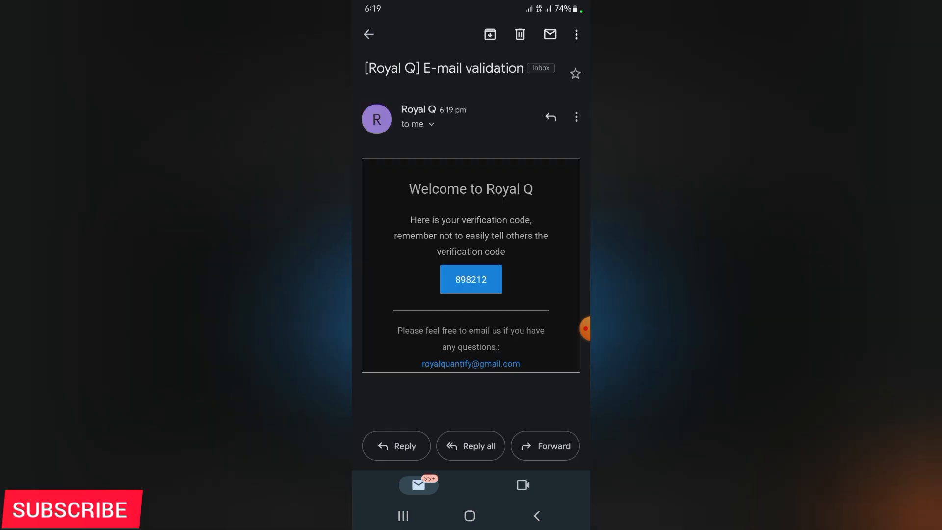
double_click(471, 280)
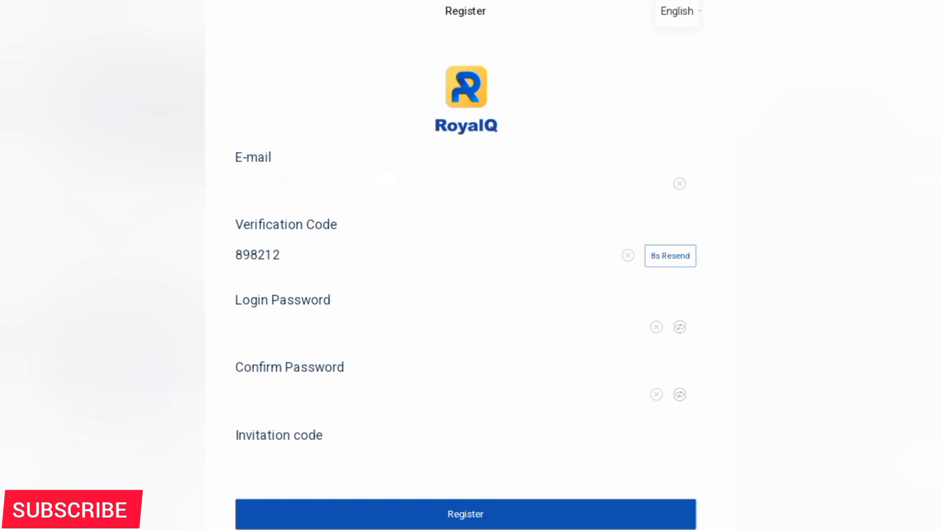
Step: Submit the Royal Q registration form and slide the puzzle piece into place
left_click(465, 514)
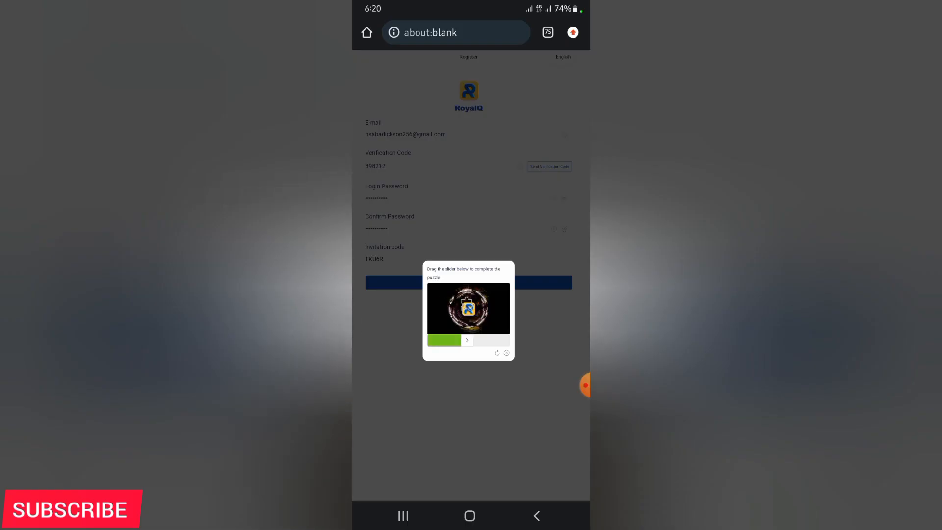
left_click_drag(444, 340, 492, 340)
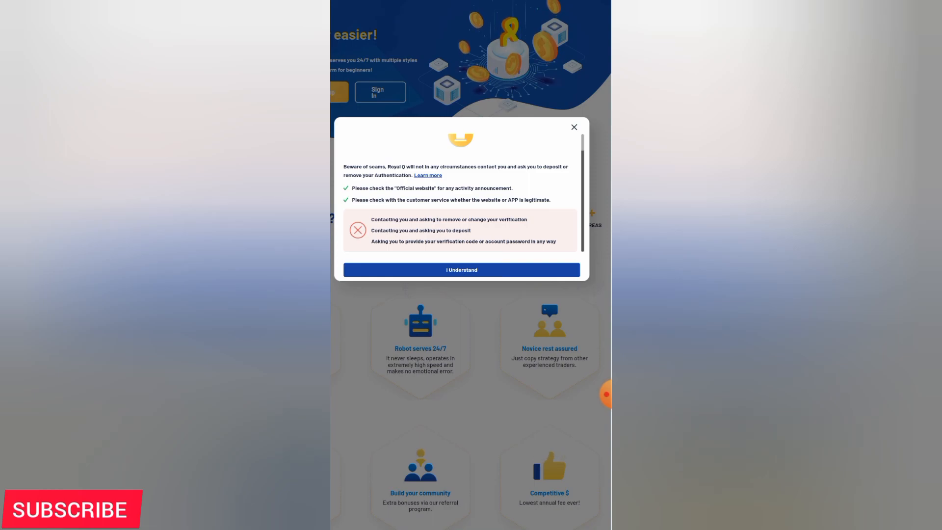
Step: Acknowledge the scam warning, go to Sign In, and solve the login slider puzzle
left_click(460, 270)
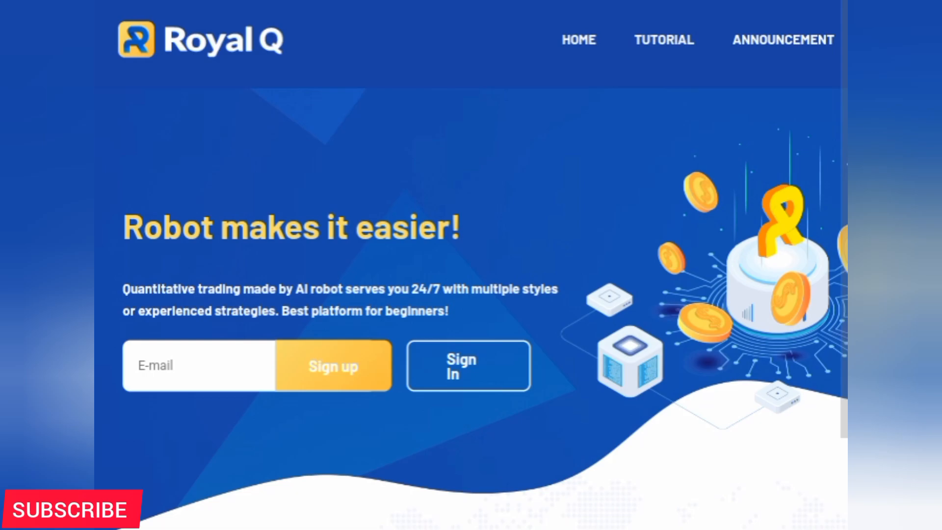
left_click(468, 365)
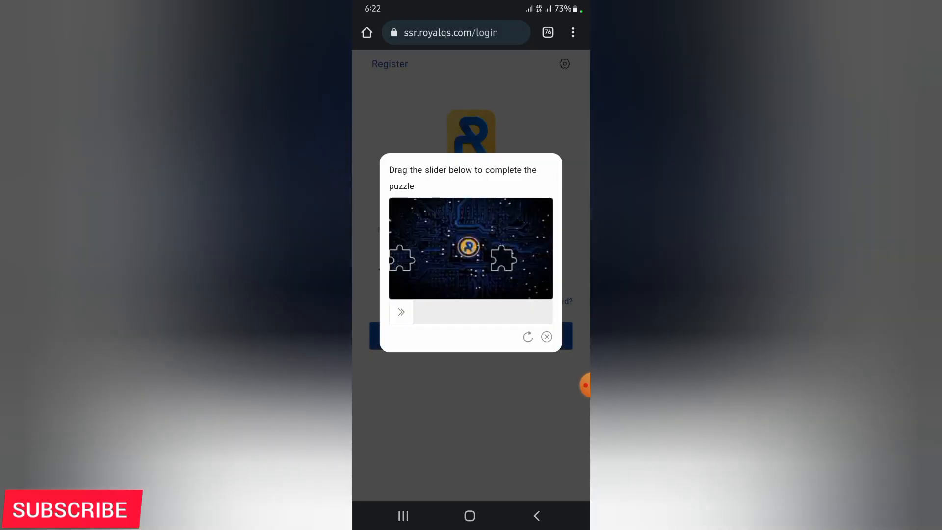
left_click_drag(401, 312, 446, 312)
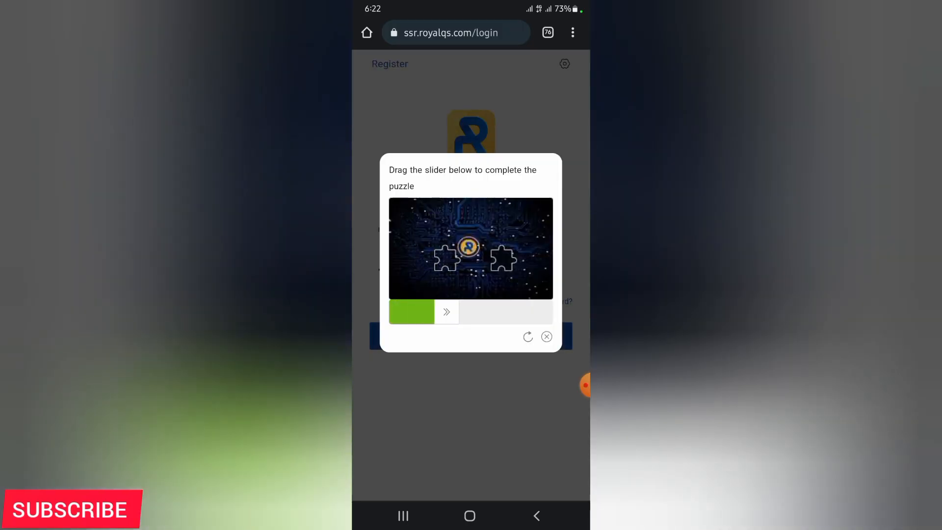
left_click_drag(447, 311, 503, 312)
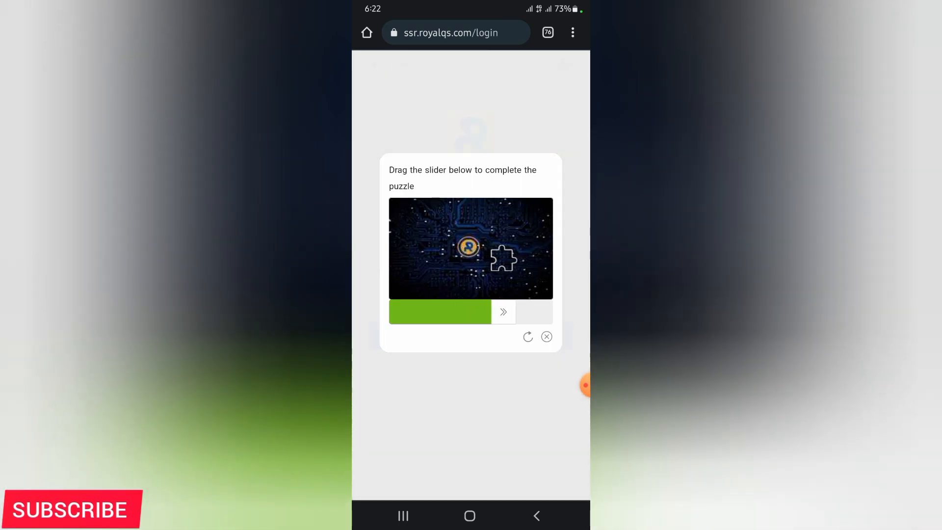
left_click_drag(439, 311, 535, 311)
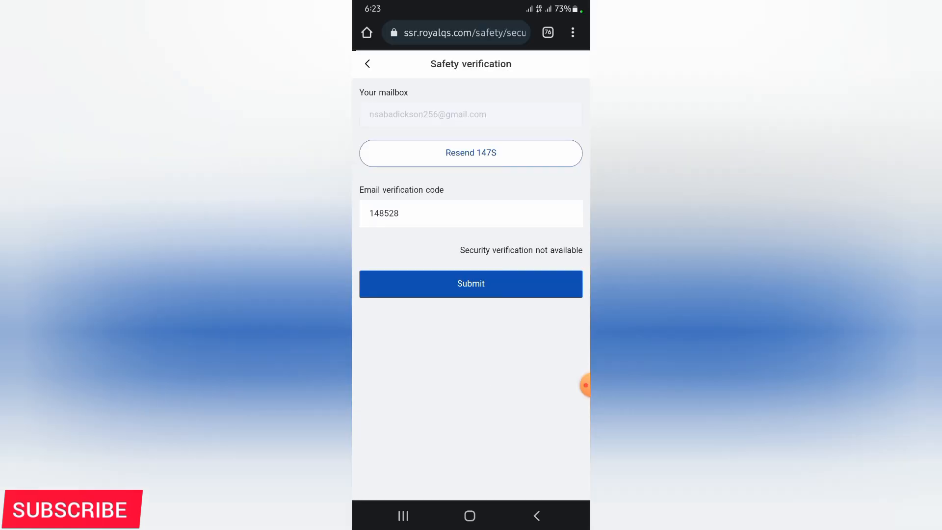
Step: Submit the email code, start security settings, and pick a first security question
left_click(471, 284)
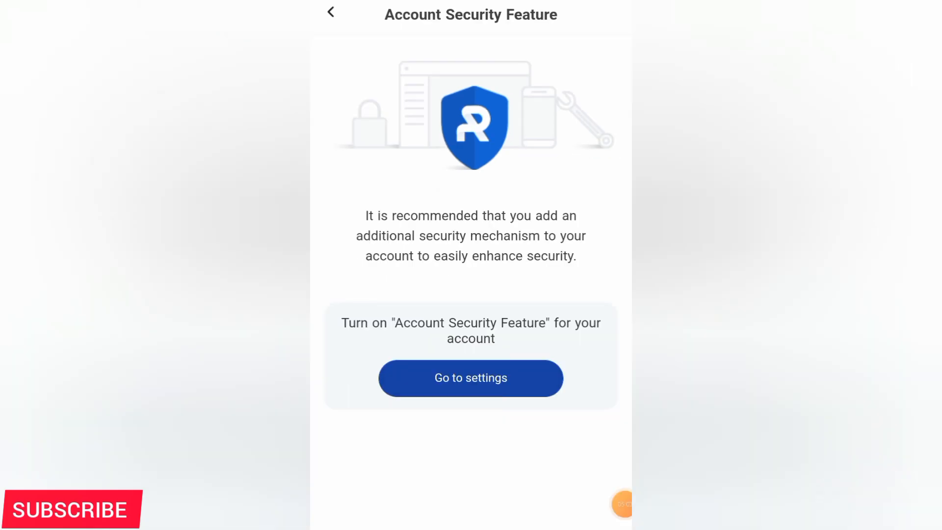
left_click(470, 377)
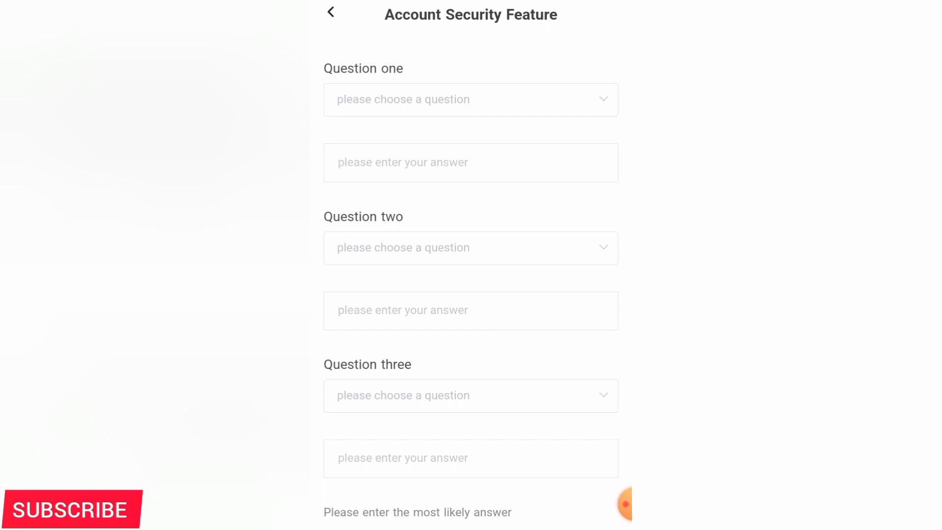
left_click(471, 99)
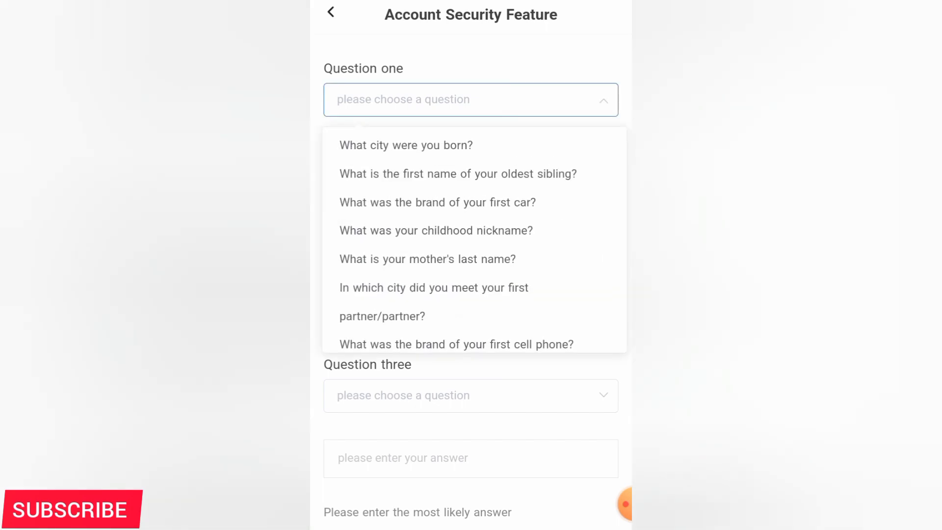
left_click(406, 145)
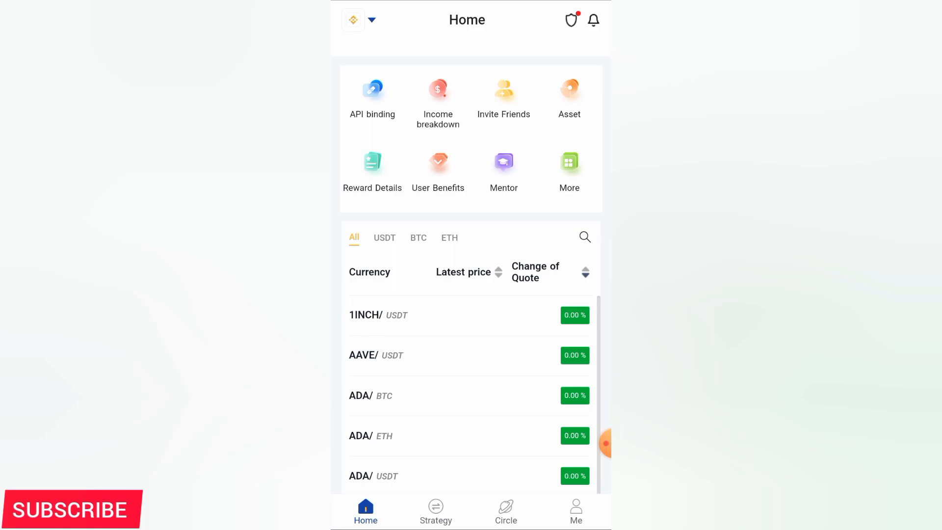
scroll("down", 3)
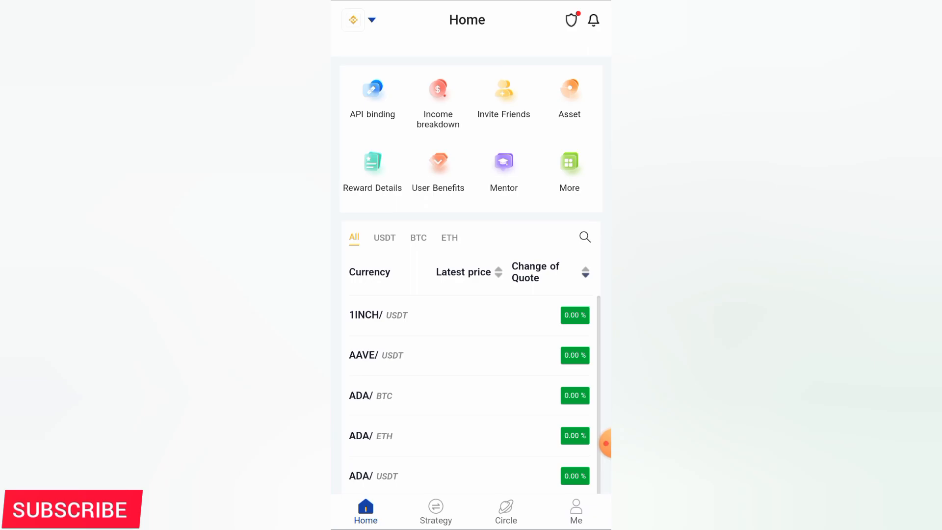
left_click(575, 511)
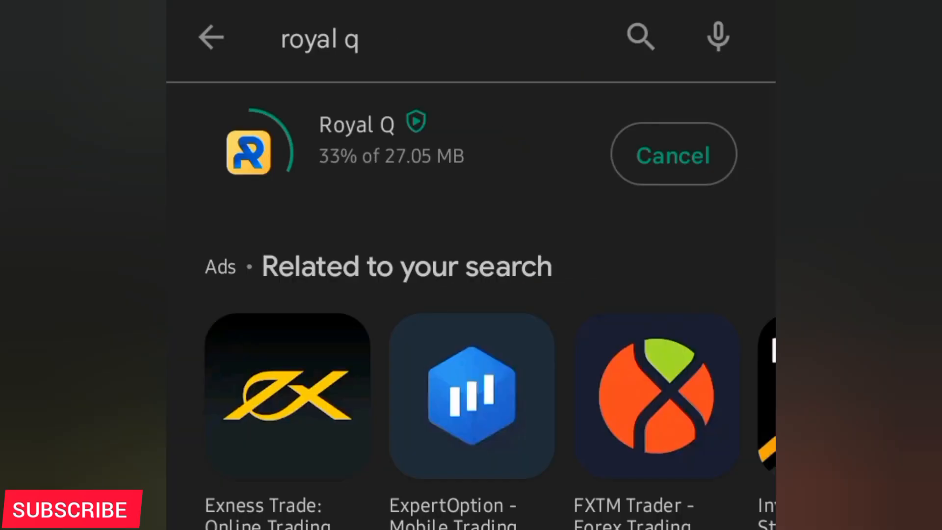
Step: Scroll the Play Store listing and launch the newly installed Royal Q app
scroll("down", 3)
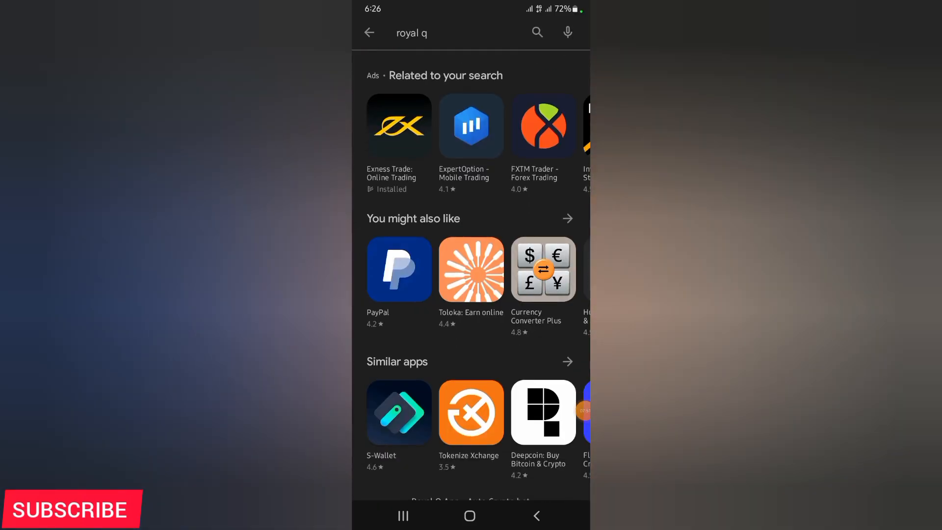
scroll("down", 3)
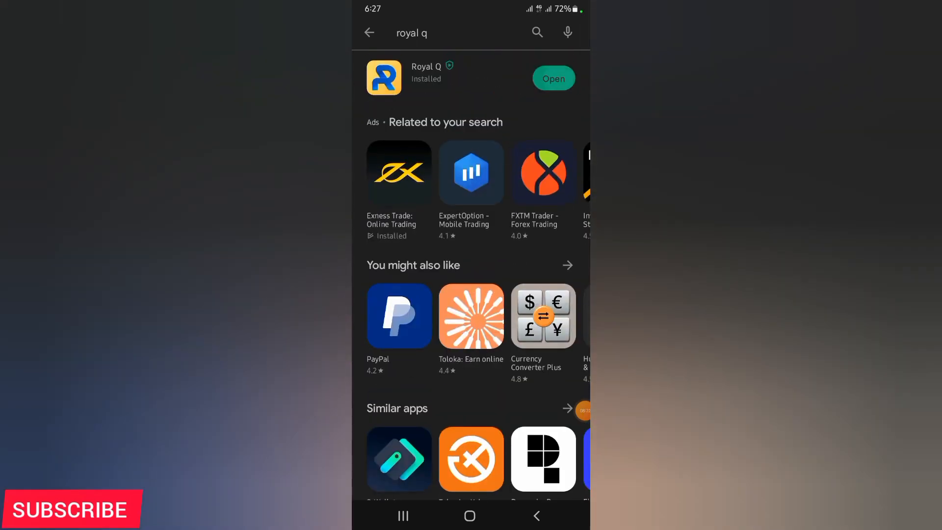
left_click(552, 78)
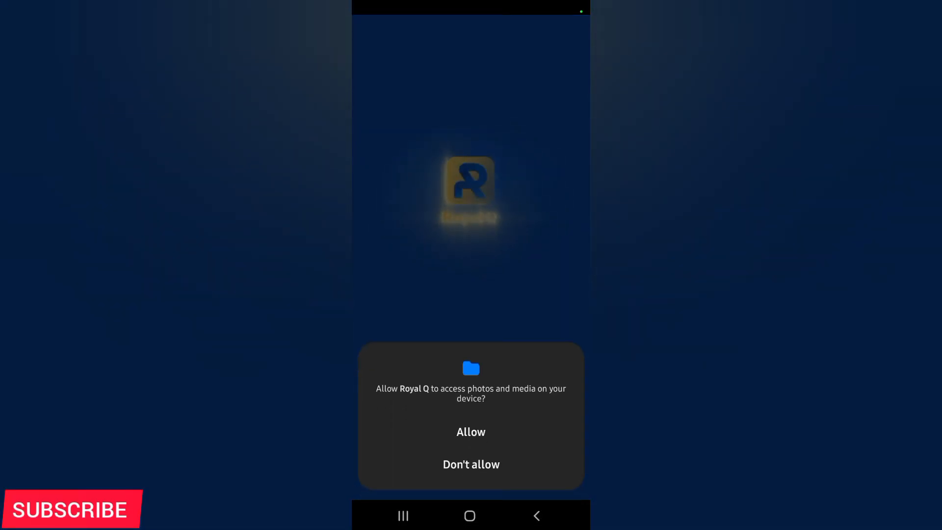
Step: Allow photo and media access, pass the login slider, and request an email code
left_click(471, 431)
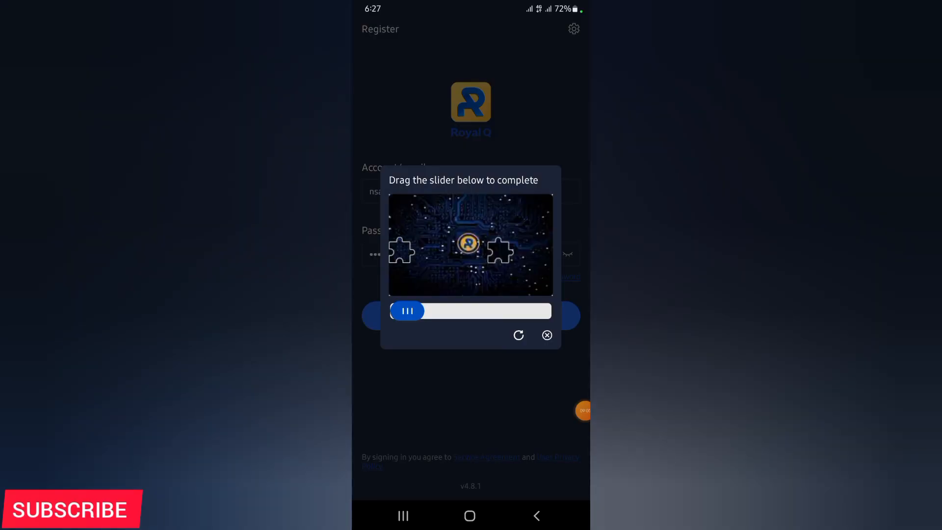
left_click_drag(407, 310, 498, 310)
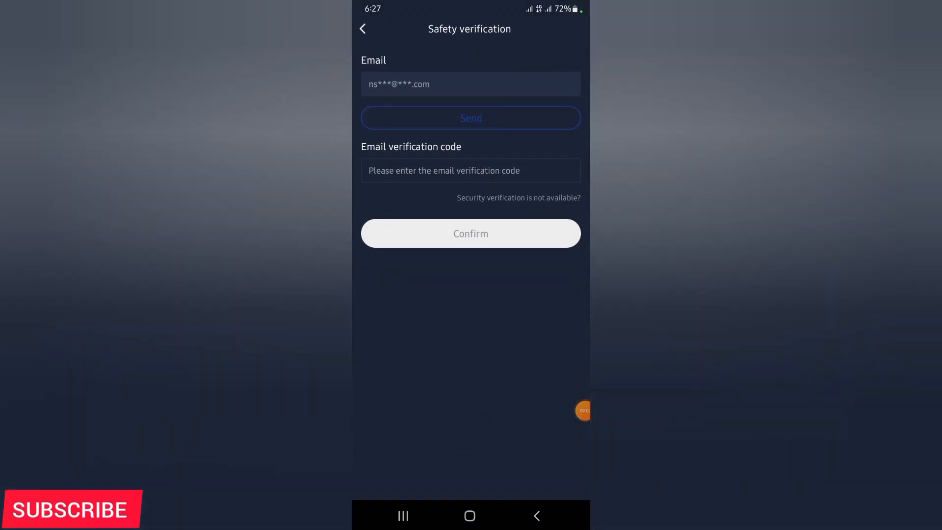
left_click(471, 233)
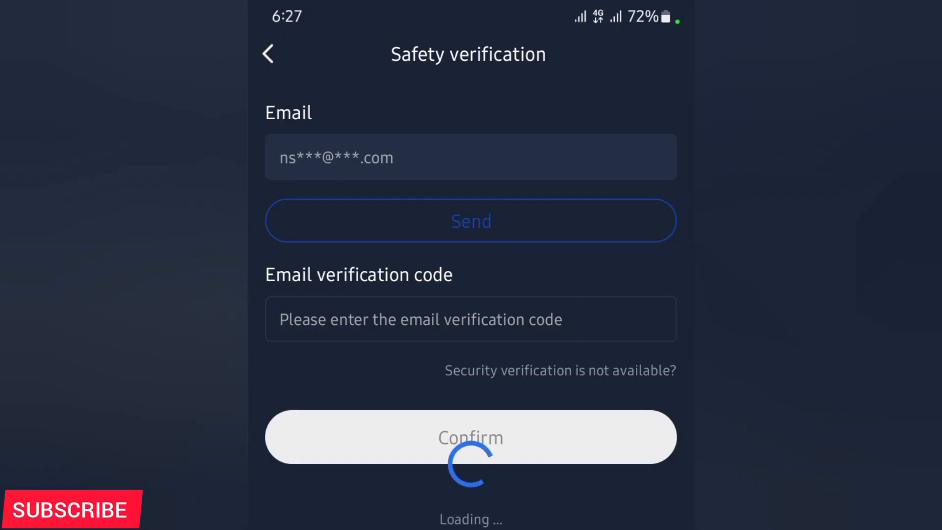
Step: Fetch the code from Gmail, enter it, and confirm safety verification
left_click(471, 220)
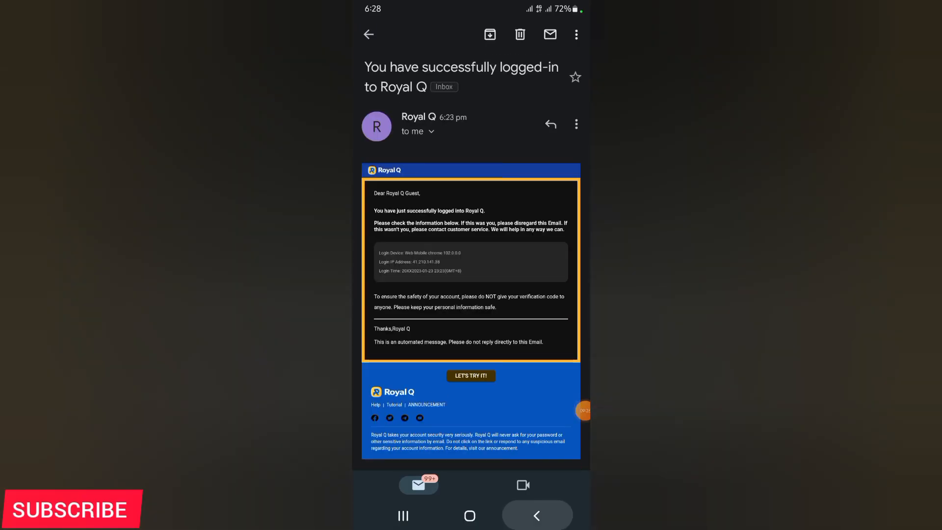
left_click(471, 376)
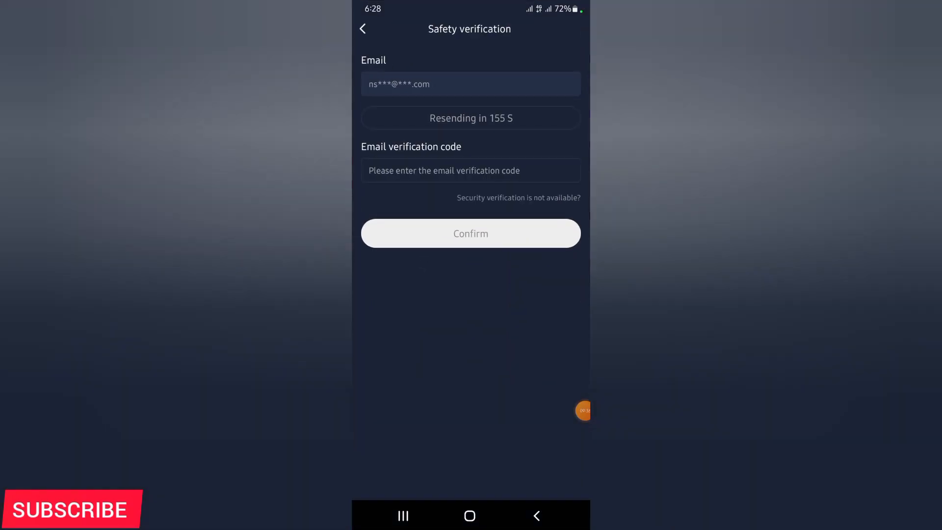
left_click(471, 170)
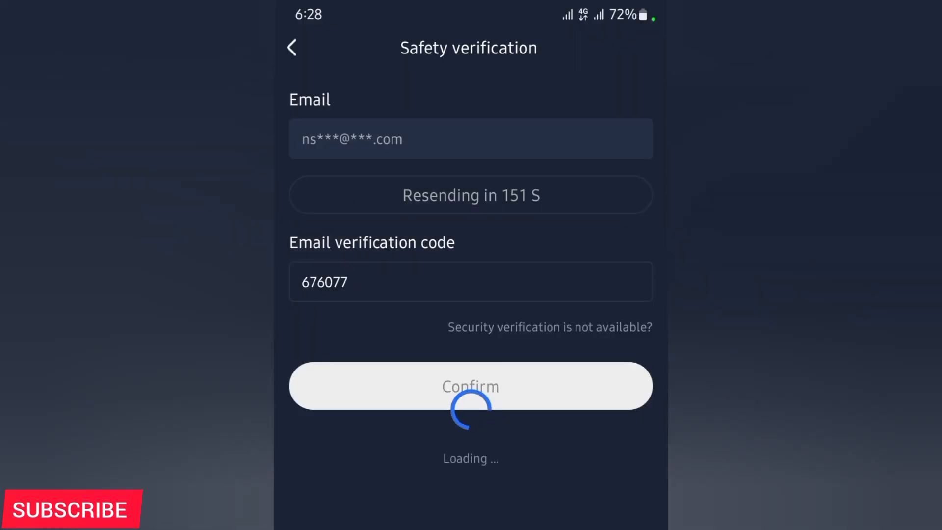
left_click(471, 386)
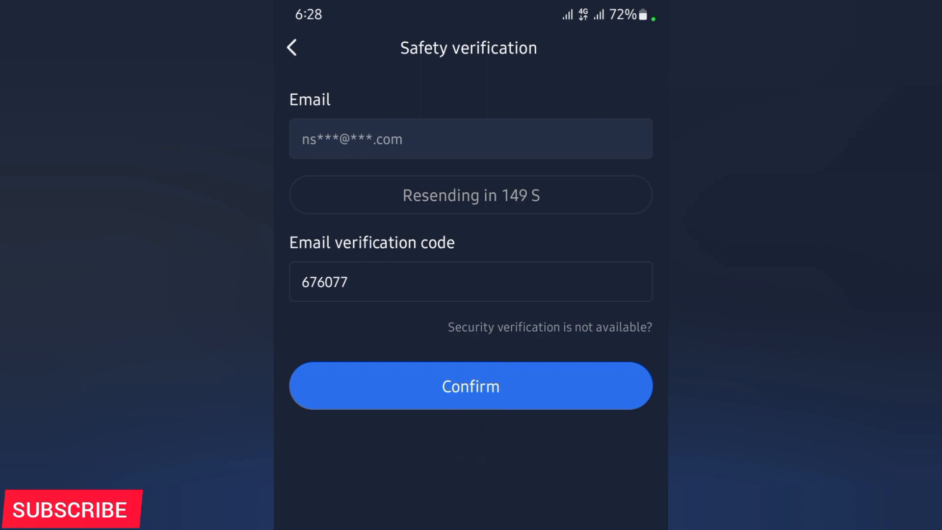
left_click(470, 386)
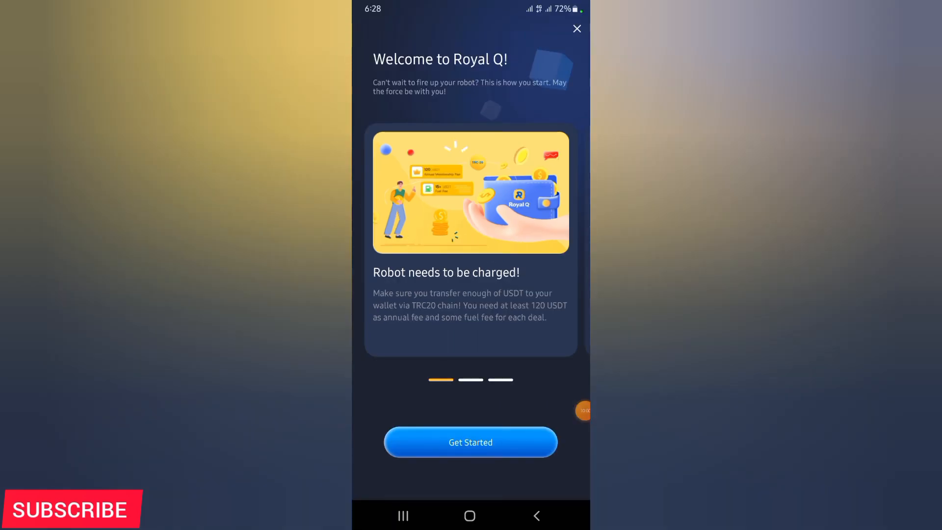
Step: Get started, open Deposit, and copy the TRC20 USDT wallet address
left_click(471, 442)
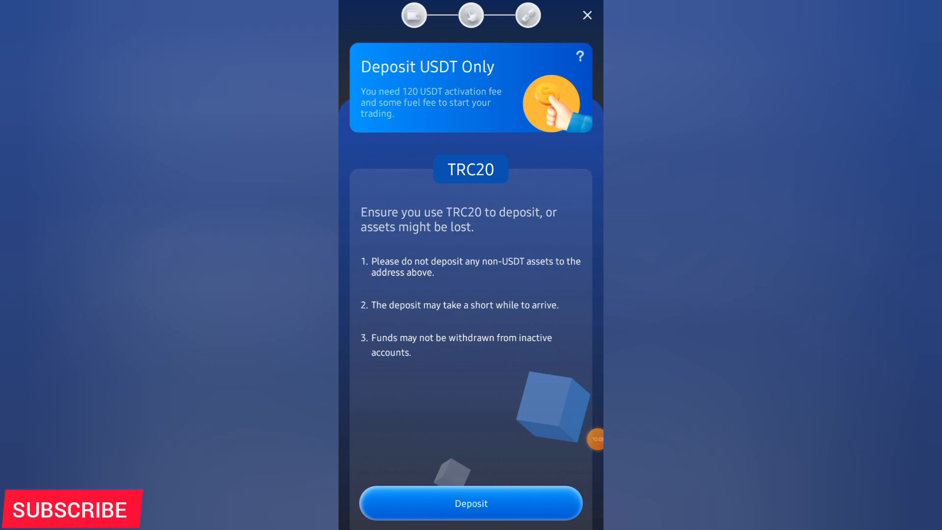
left_click(471, 503)
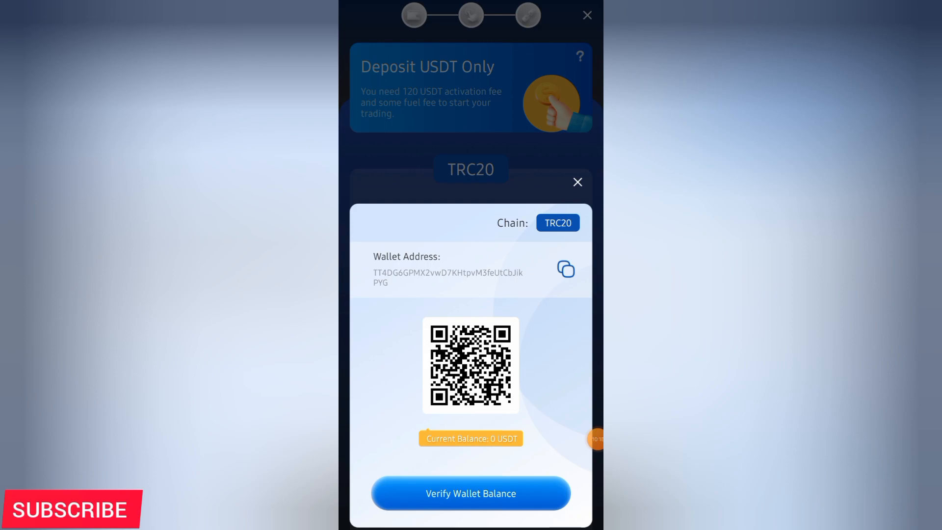
left_click(564, 269)
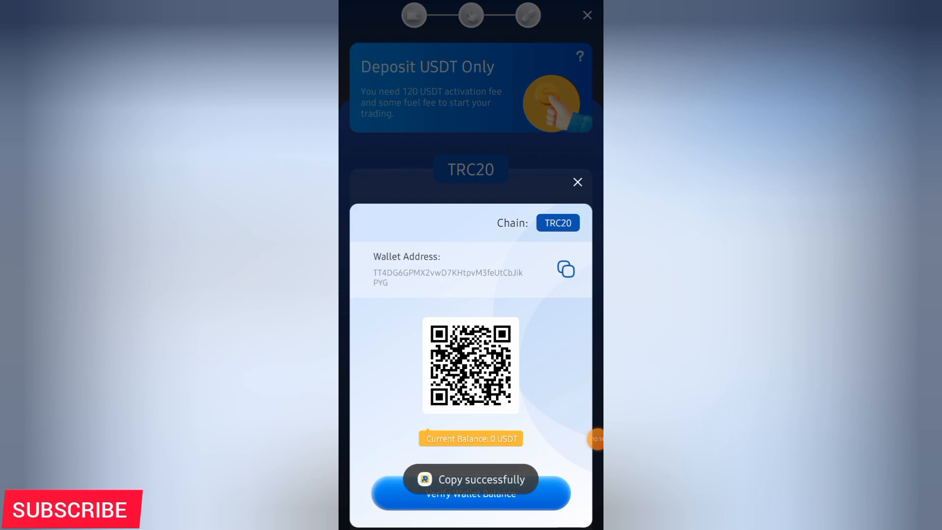
left_click(566, 270)
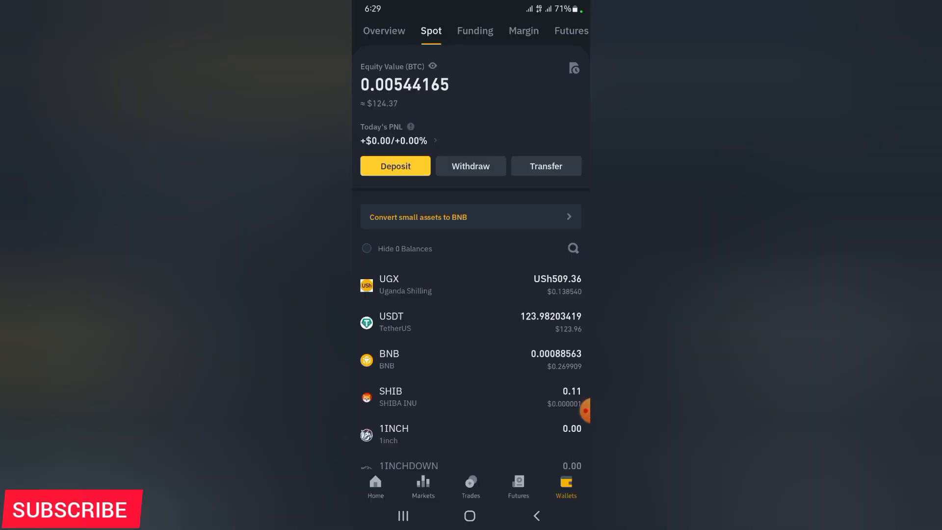
Step: Begin a Spot wallet withdrawal with USDT as the coin
left_click(395, 166)
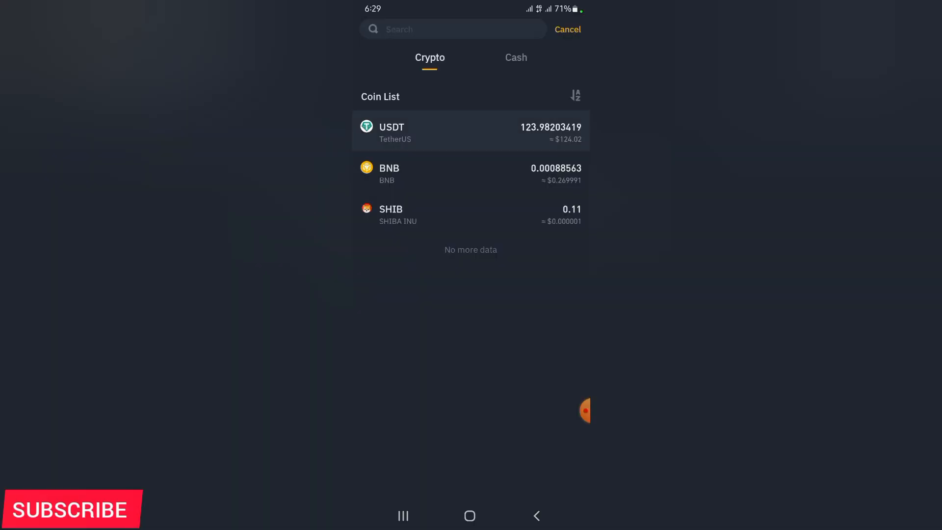
left_click(470, 132)
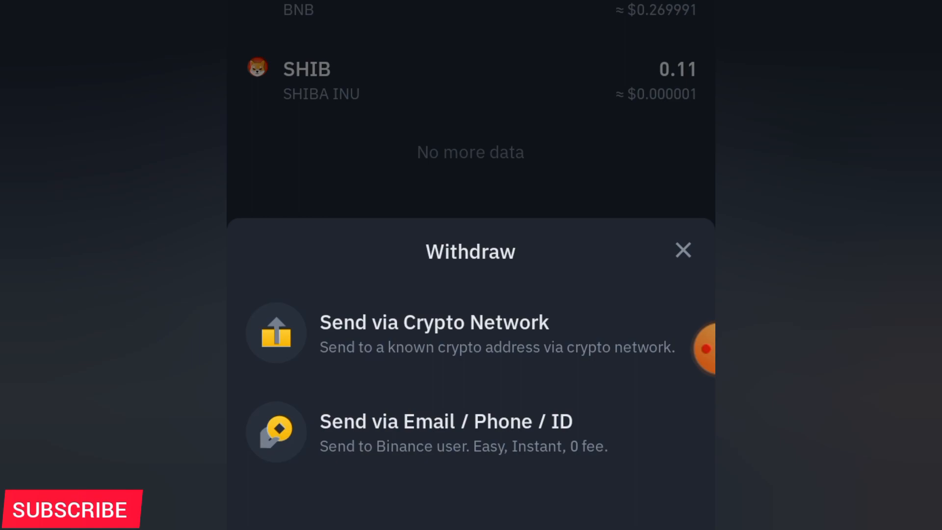
Step: Fill a USDT crypto-network send on Tron (TRC20) with amount 121
left_click(434, 332)
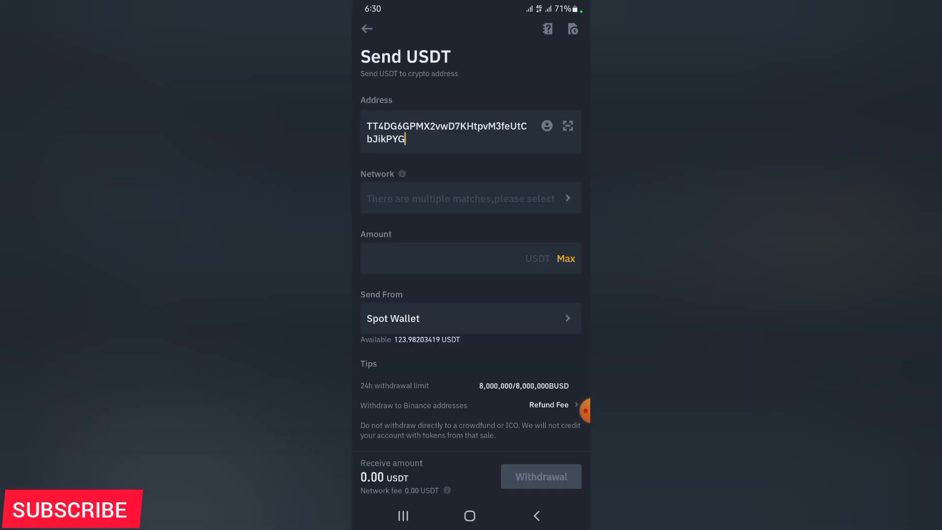
left_click(470, 199)
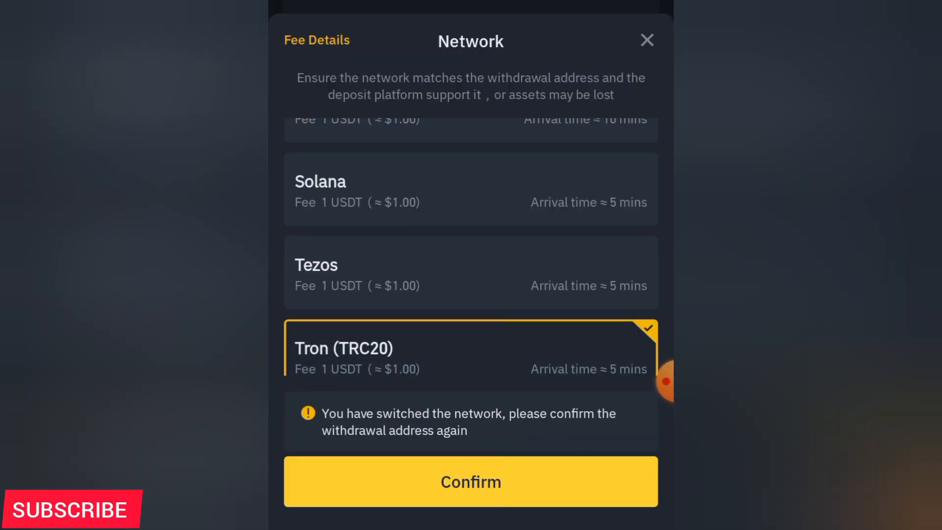
left_click(470, 482)
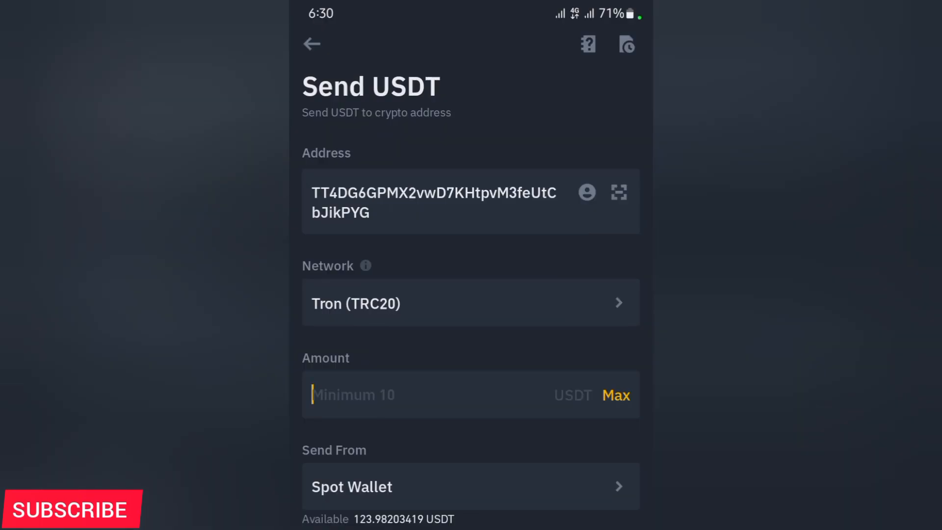
type("1")
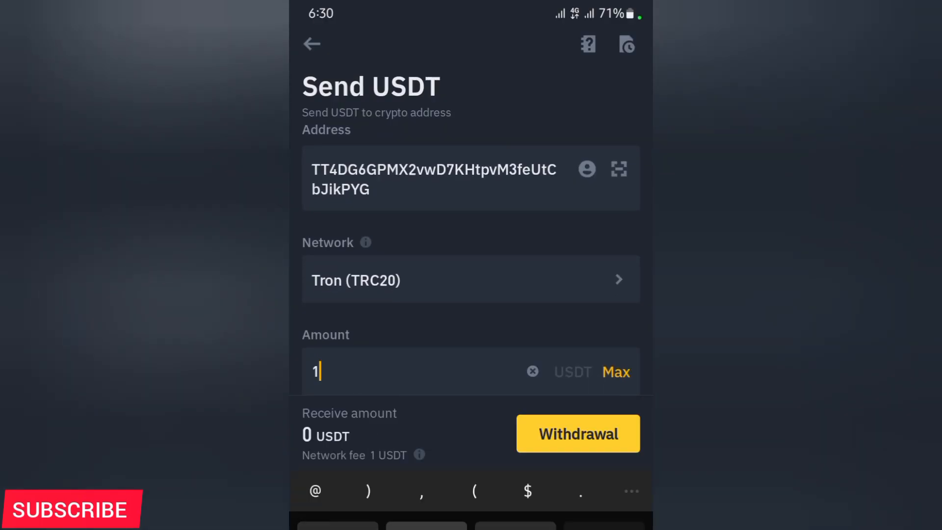
type("21")
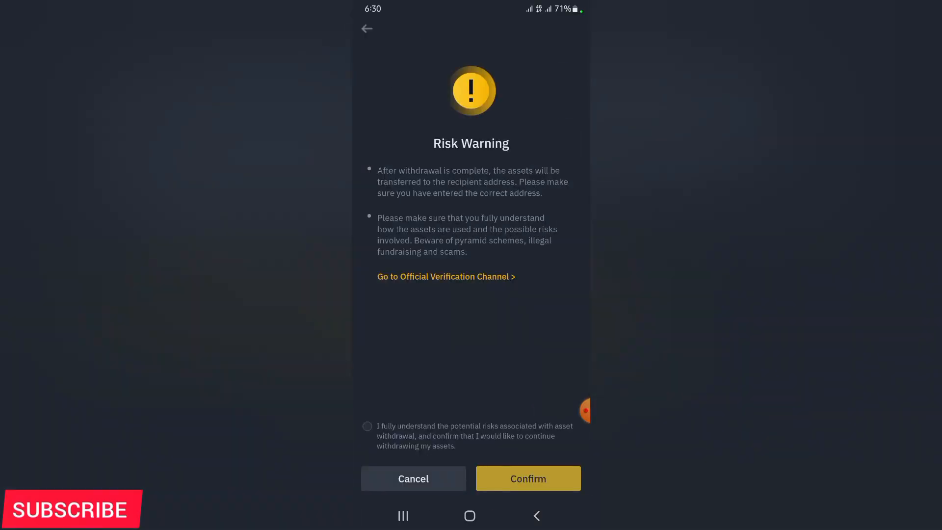
Step: Acknowledge the risk warning and confirm the USDT withdrawal in Binance
left_click(527, 478)
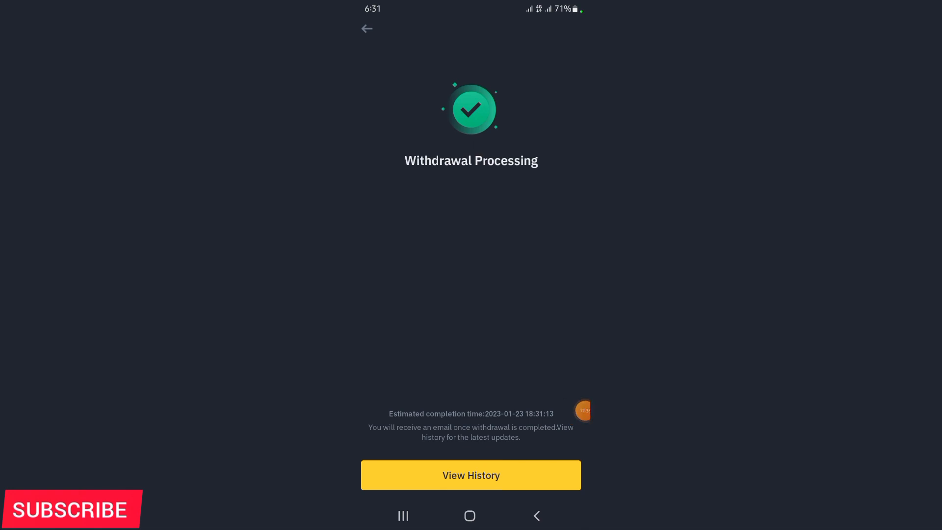
left_click(470, 474)
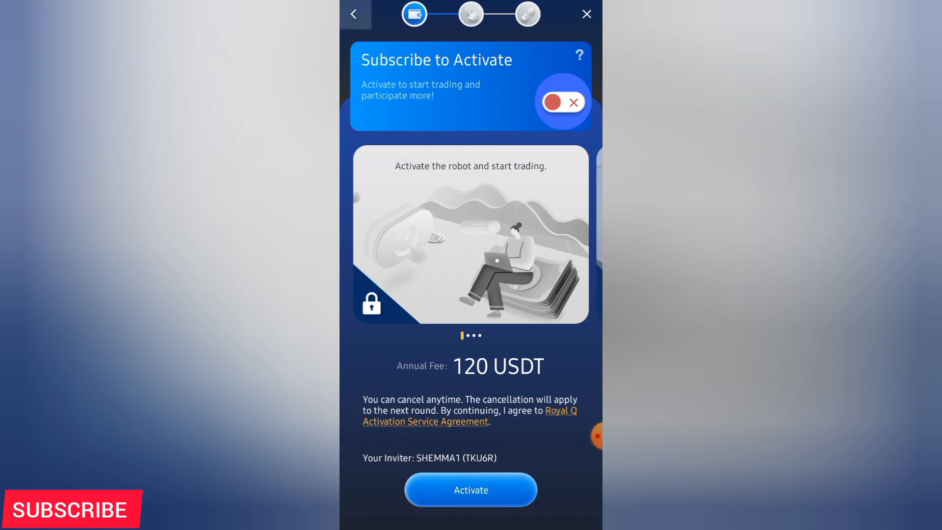
Step: Activate the Royal Q robot subscription after choosing a location and confirming the counselor
left_click(470, 489)
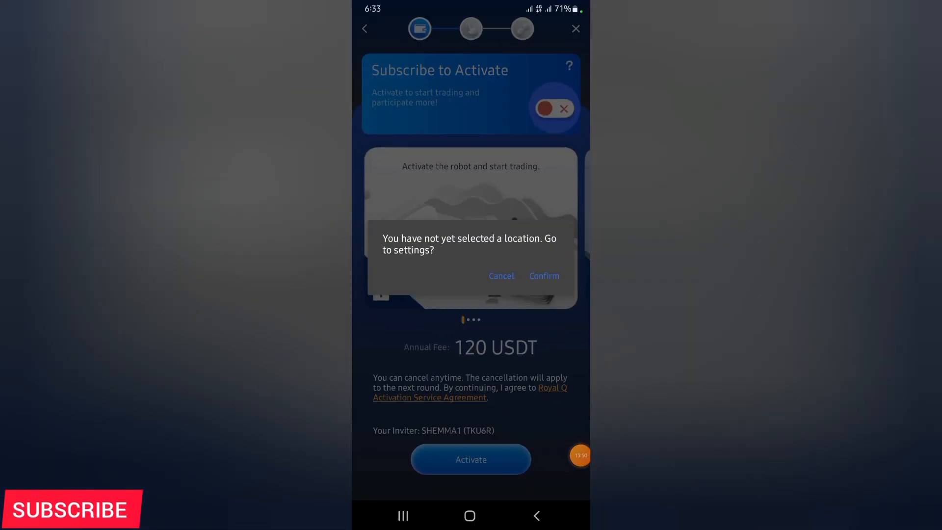
left_click(544, 276)
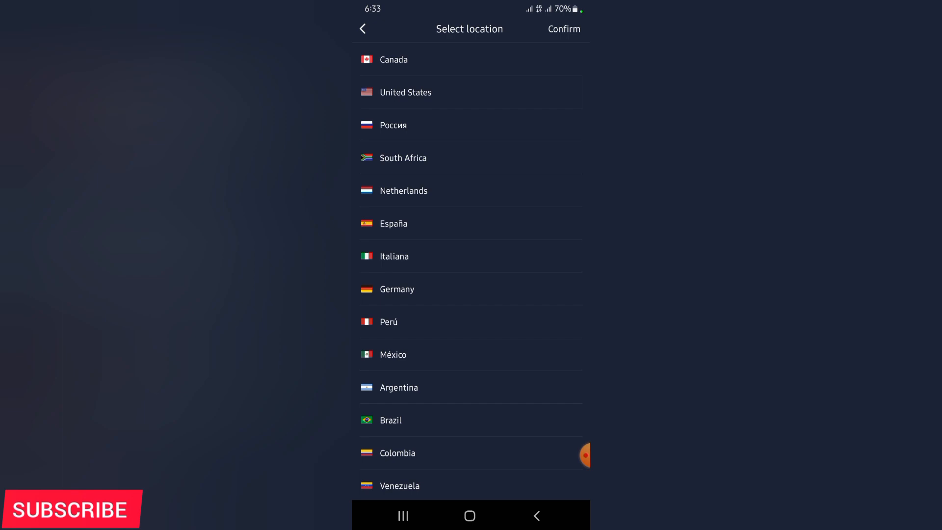
scroll("down", 3)
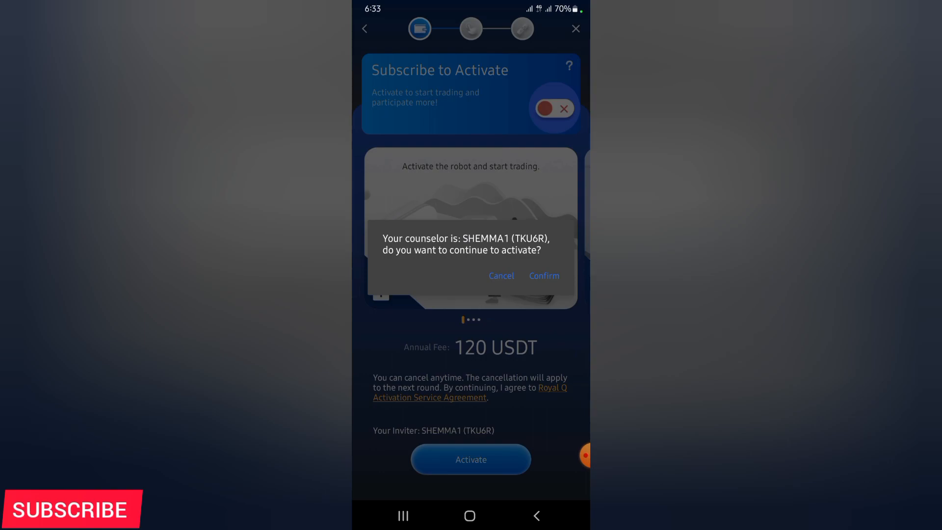
left_click(543, 276)
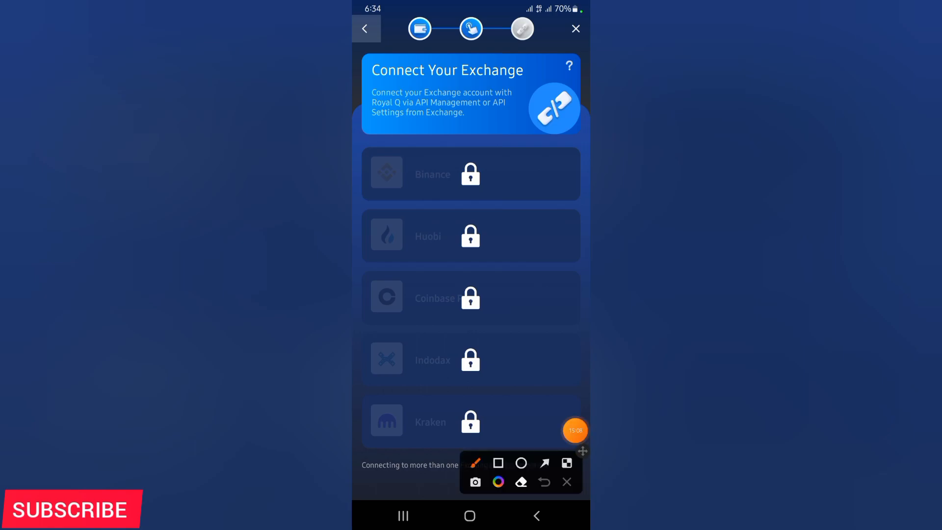
Step: Create a Binance API key labelled 'Royalq', verifying with email and phone codes
left_click(544, 462)
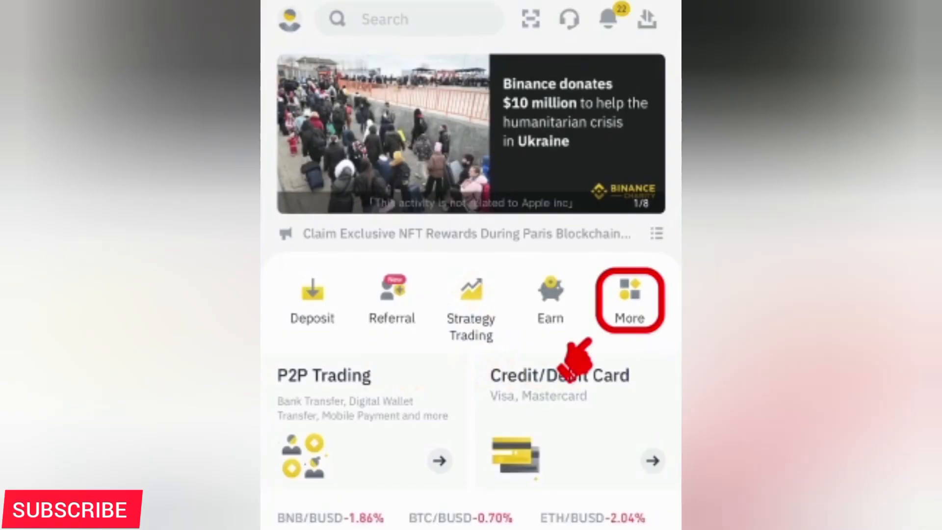
left_click(630, 300)
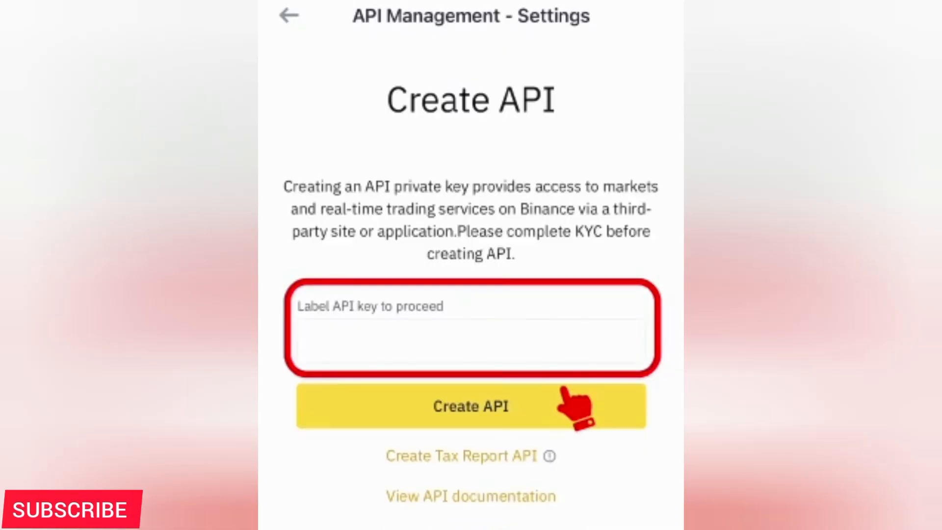
type("Royalq")
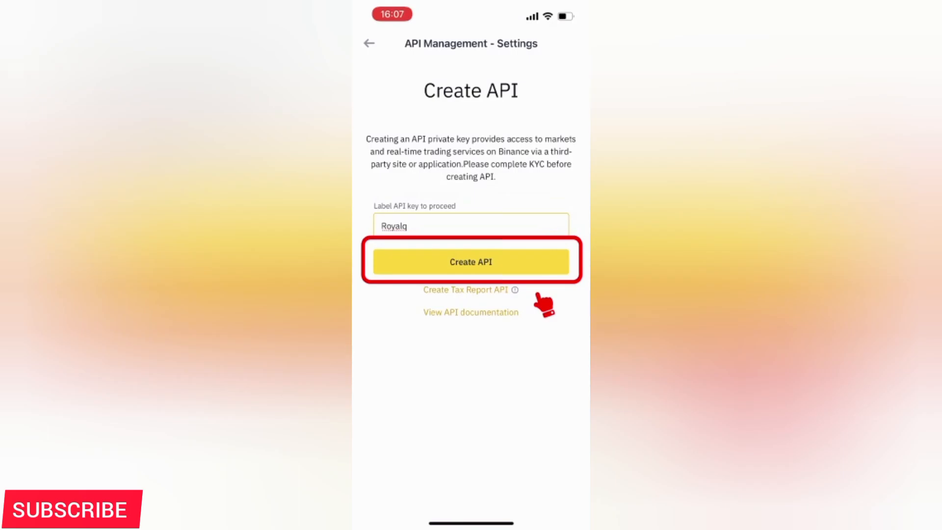
left_click(470, 262)
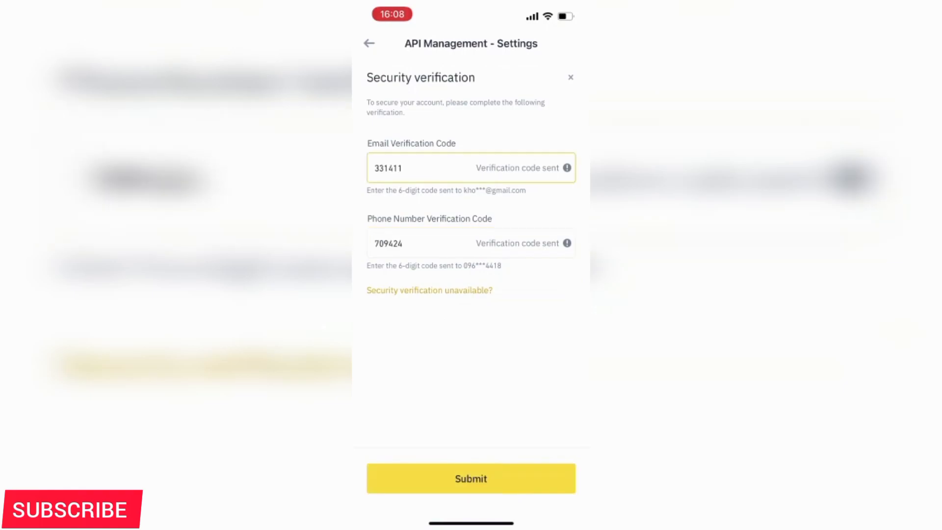
left_click(470, 479)
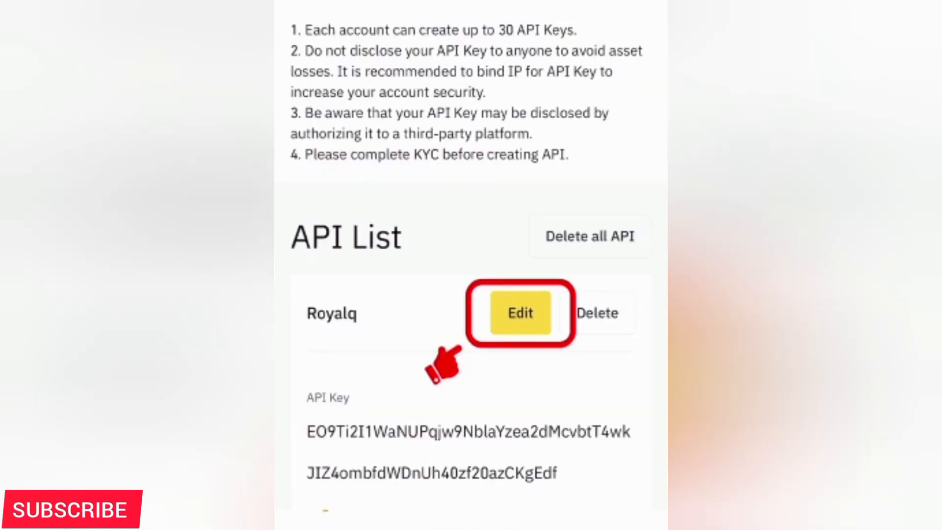
Step: Edit the Royalq key's permissions to enable spot and margin trading
left_click(521, 313)
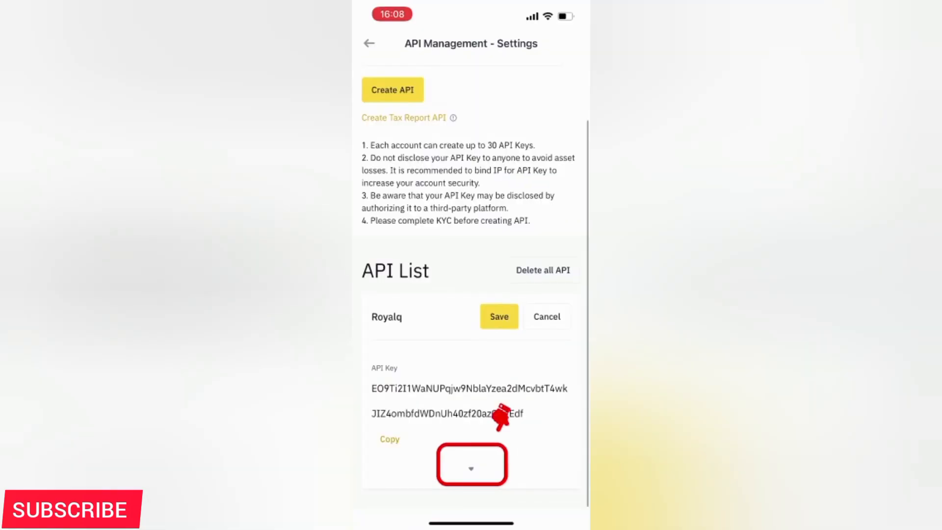
scroll("down", 3)
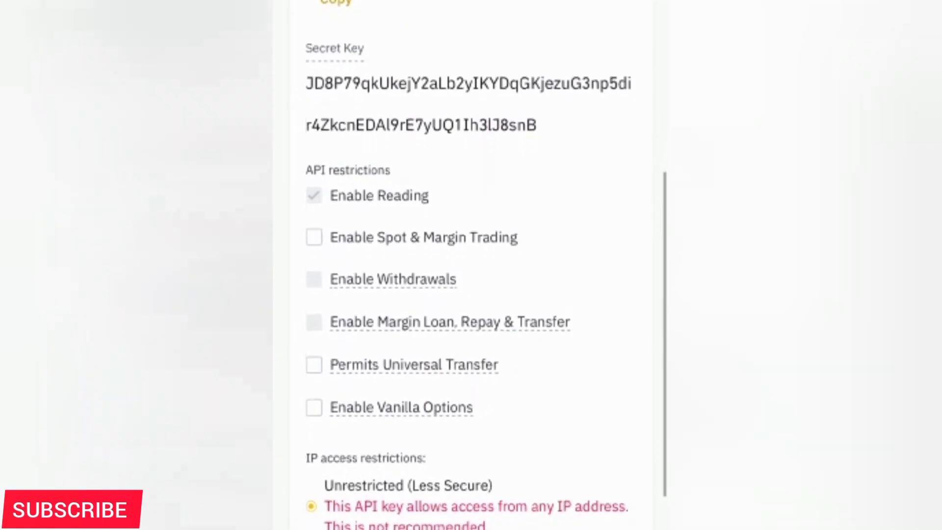
left_click(314, 237)
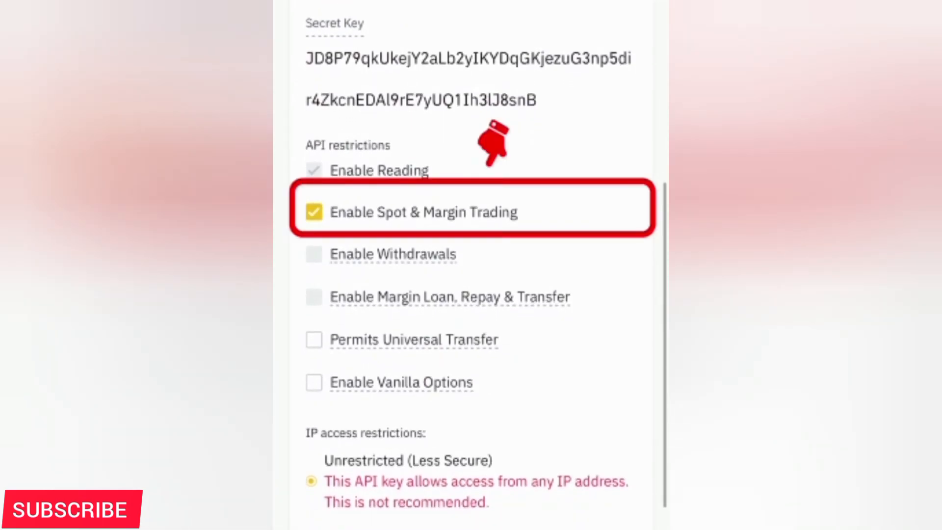
scroll("down", 3)
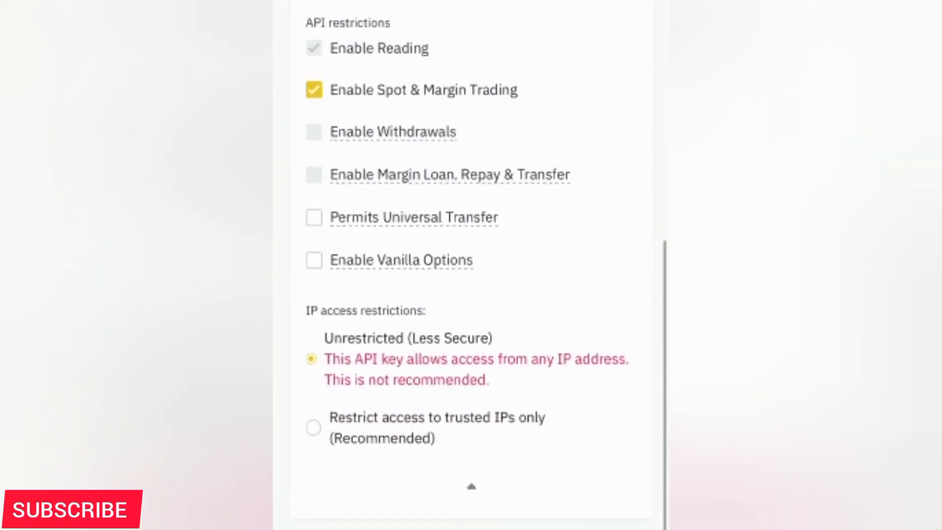
left_click(313, 427)
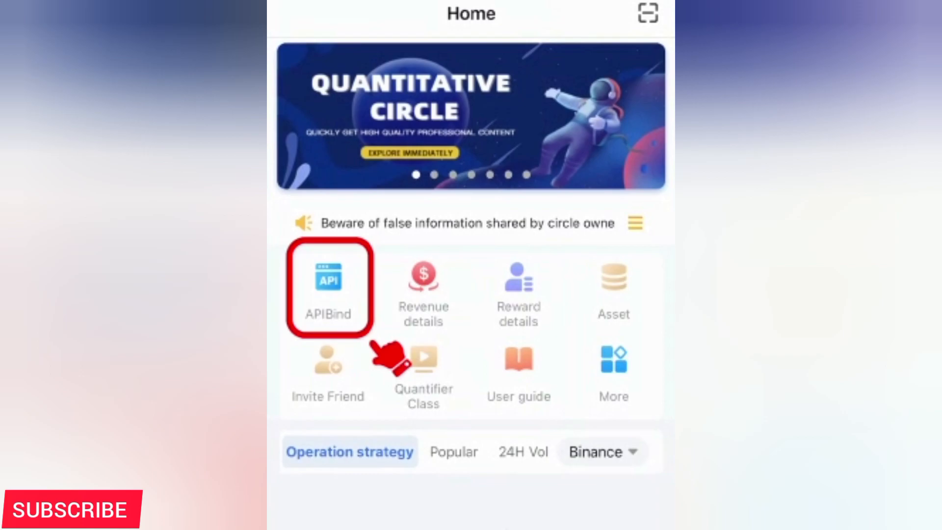
Step: Restrict the Royalq key to Royal Q's trusted IPs (8.212.134.165, 8.212.129.106, ...)
left_click(327, 291)
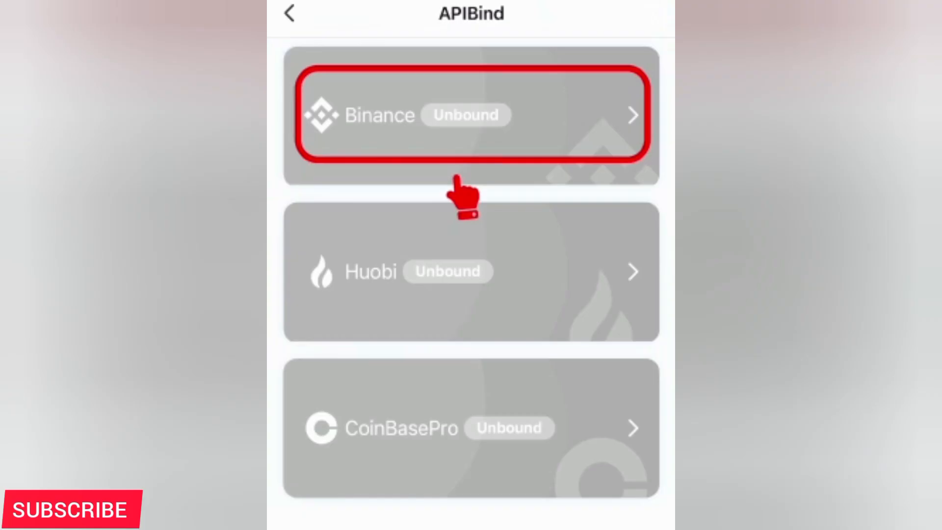
left_click(470, 114)
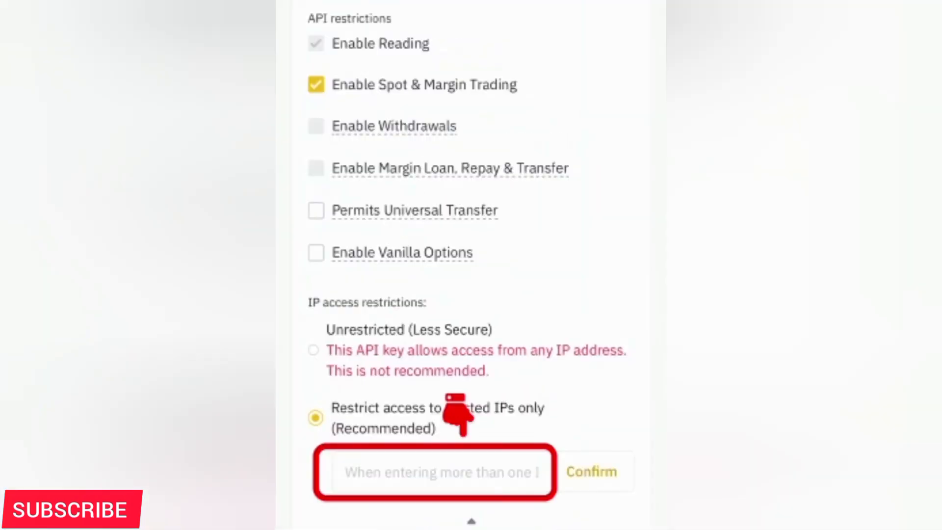
type("8.212.134.165 8.212.129.106 8.2")
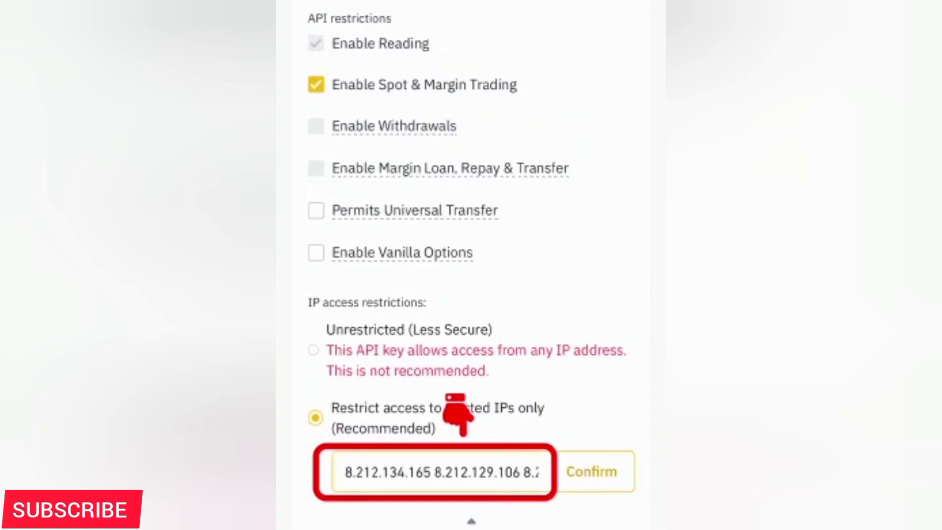
left_click(592, 471)
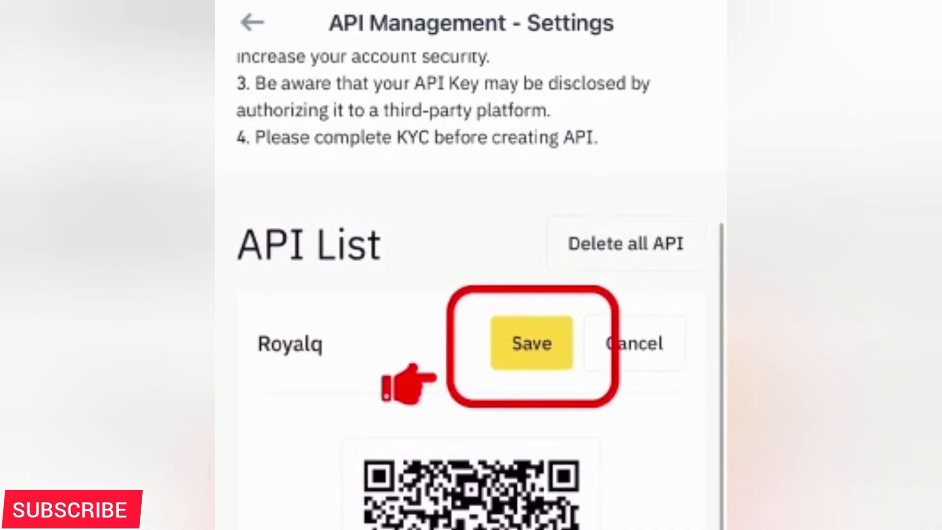
Step: Save the Royalq key's updated settings with a phone verification code
left_click(531, 343)
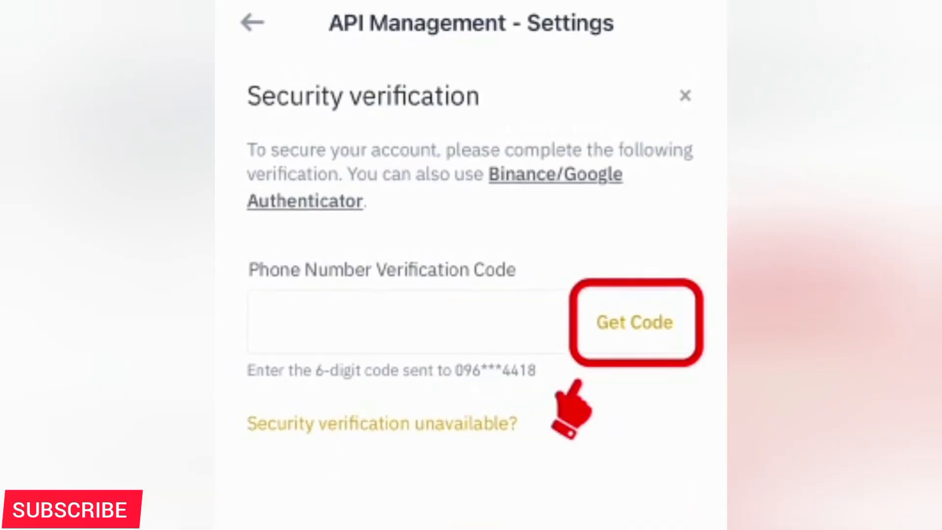
left_click(633, 322)
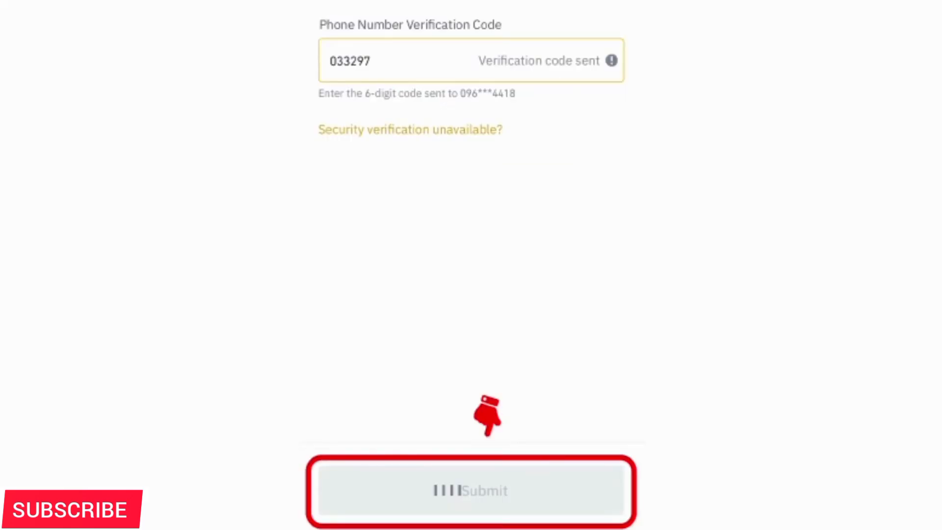
left_click(470, 490)
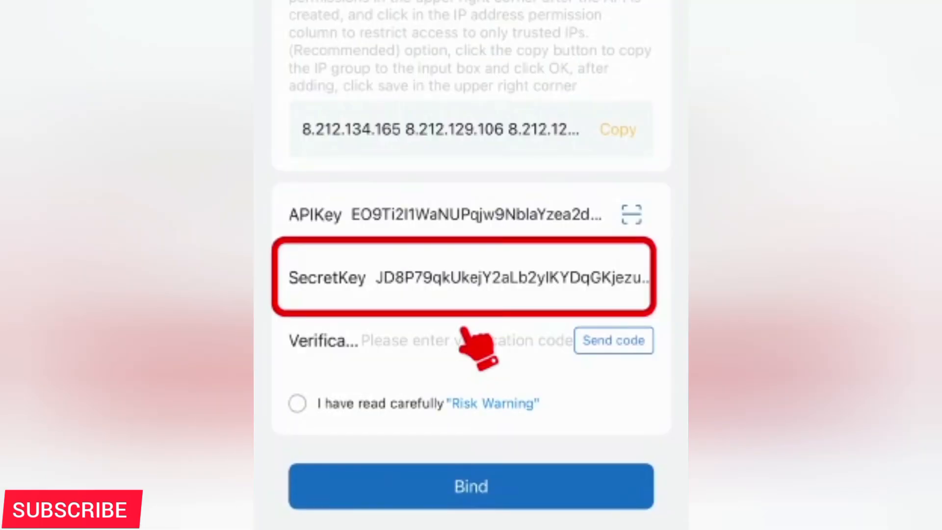
Step: Bind the Binance API and secret keys in Royal Q with a verification code
left_click(613, 340)
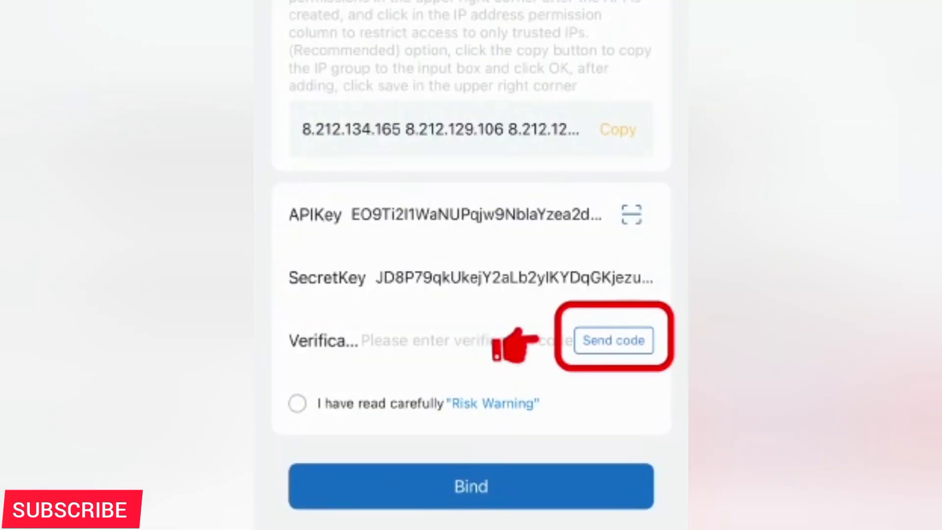
left_click(613, 340)
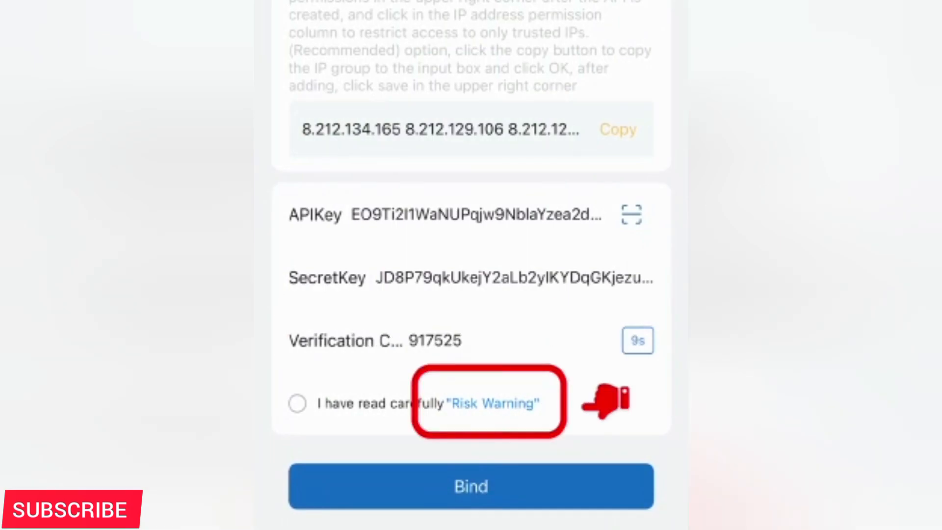
left_click(298, 404)
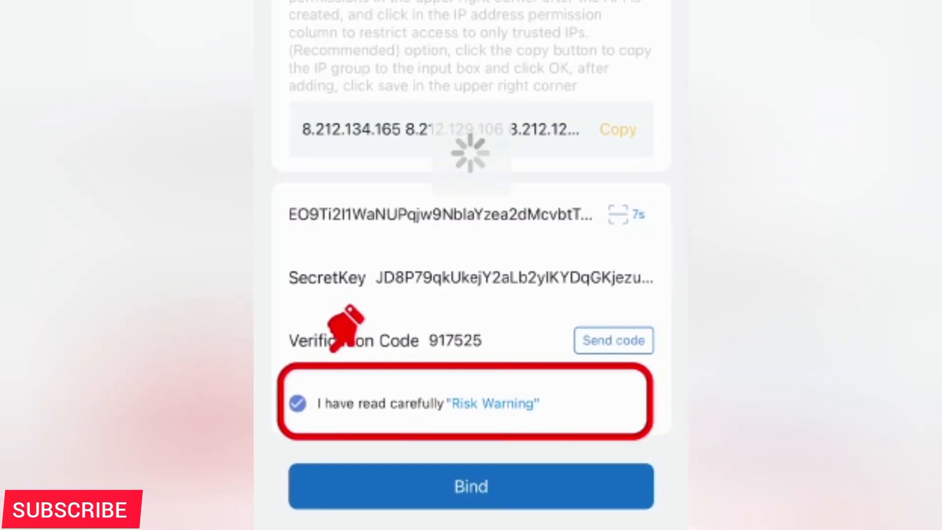
left_click(470, 486)
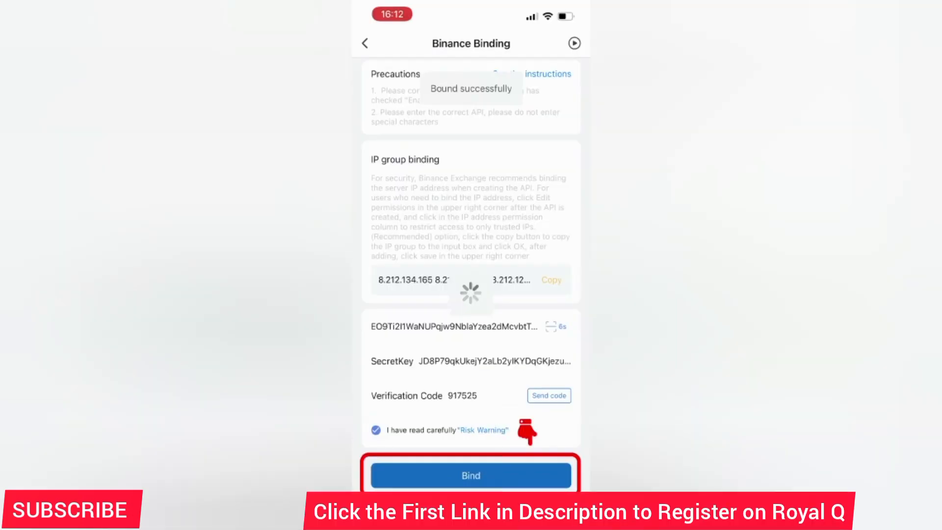
left_click(470, 475)
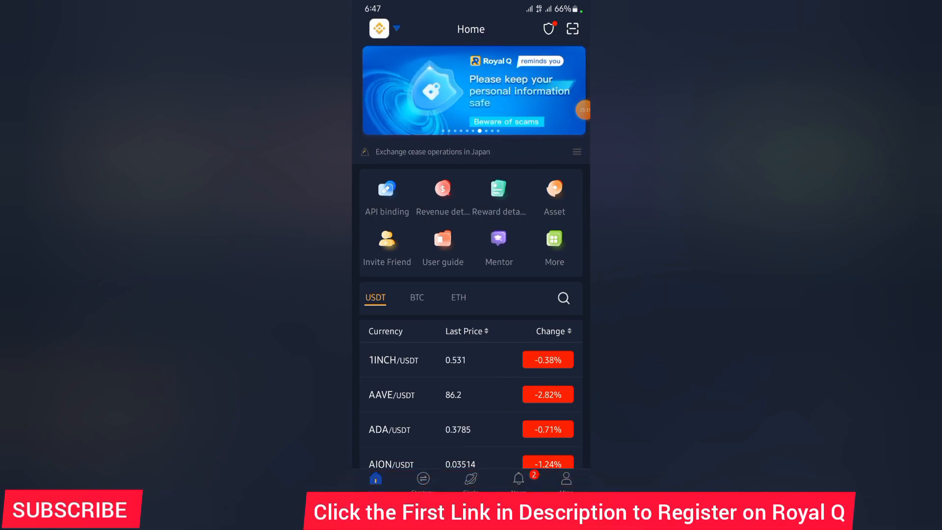
Step: Open News and view the System information messages
left_click(518, 479)
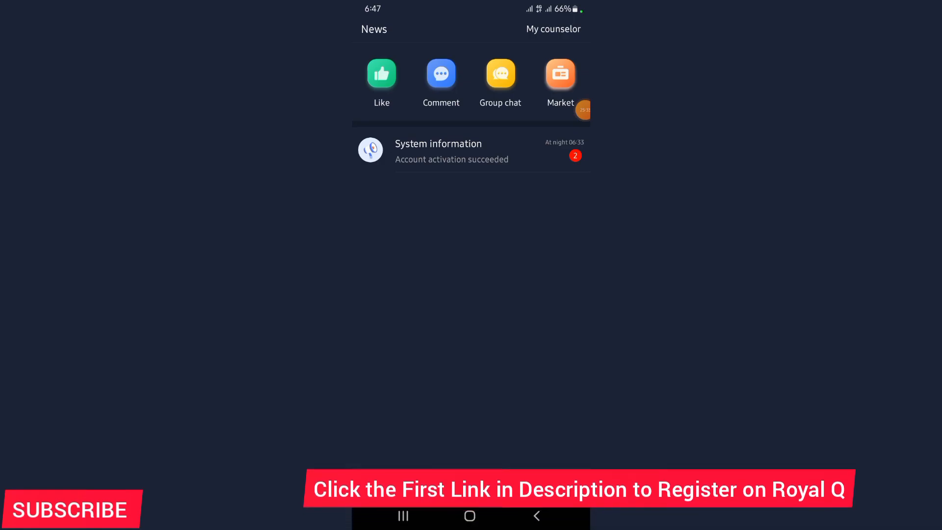
left_click(451, 150)
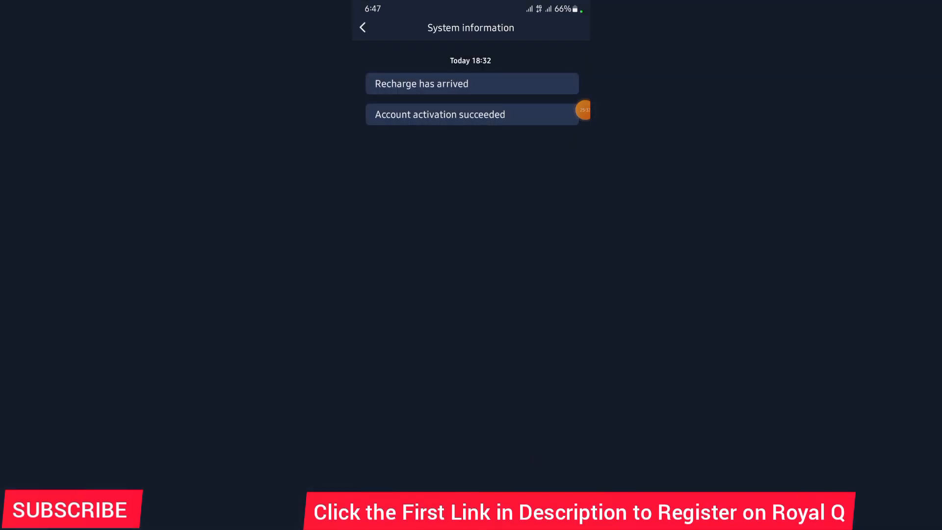